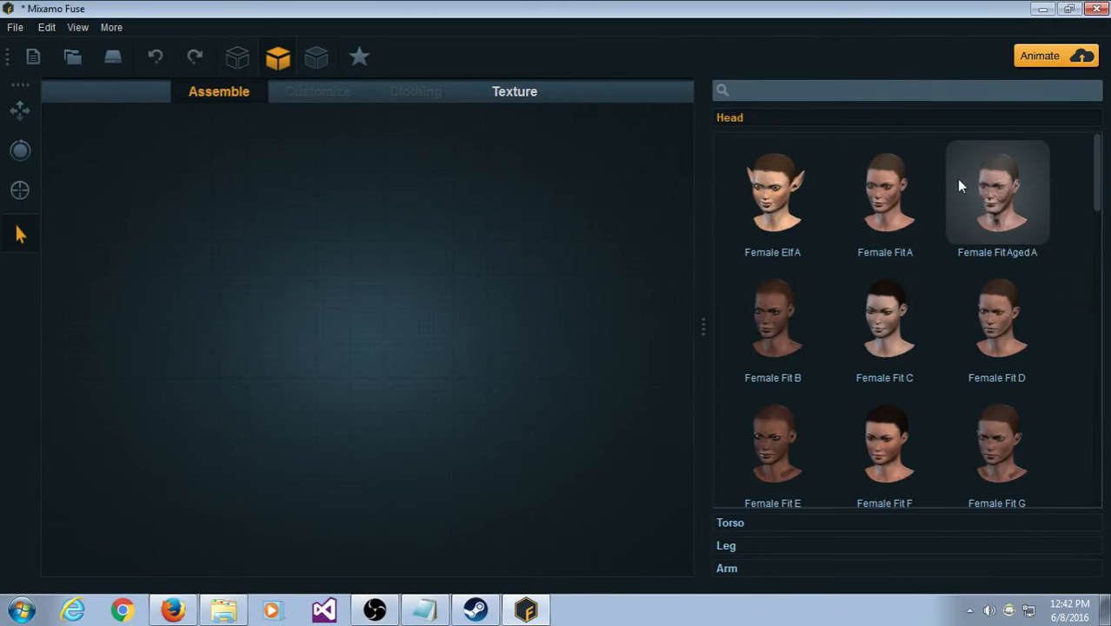
Scroll the Head list and add the TF2 Scout head to the character.
click(374, 608)
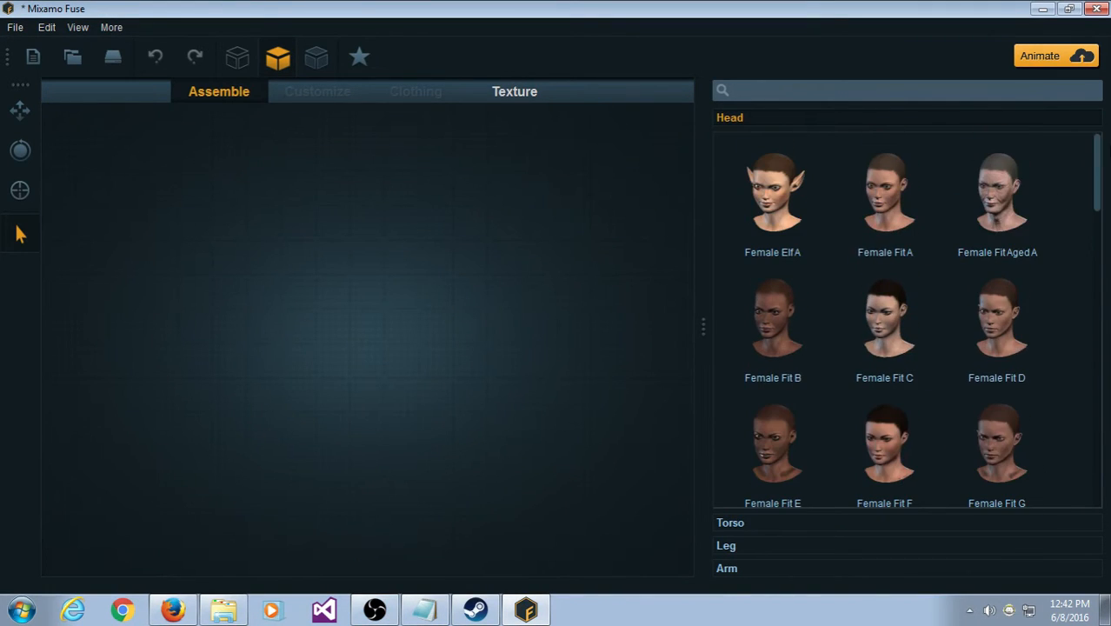
mouse_move(789, 191)
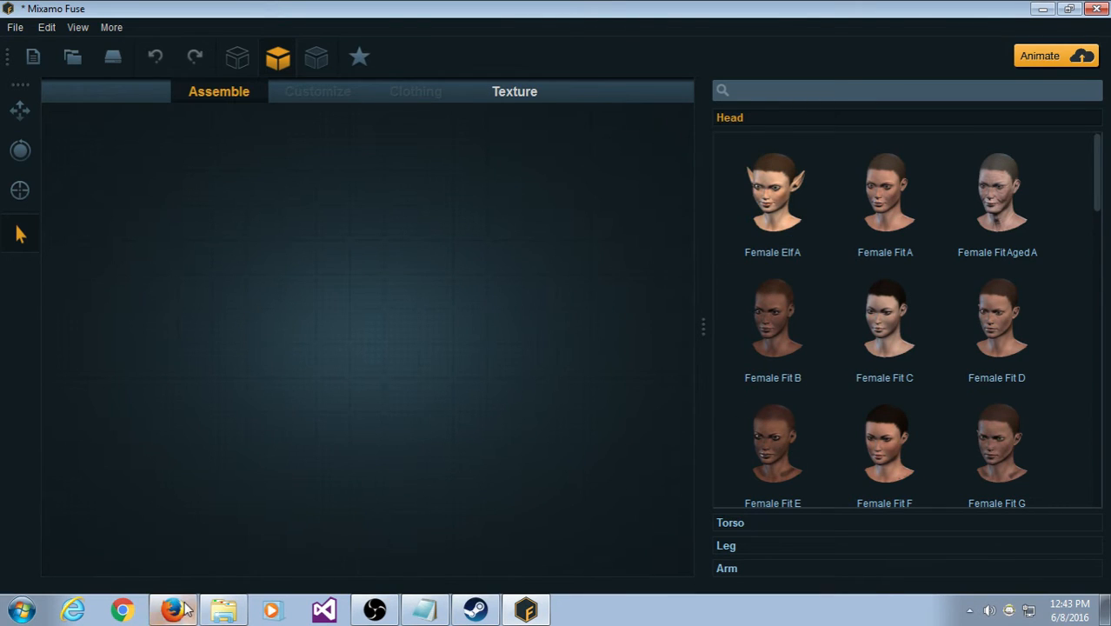
click(172, 609)
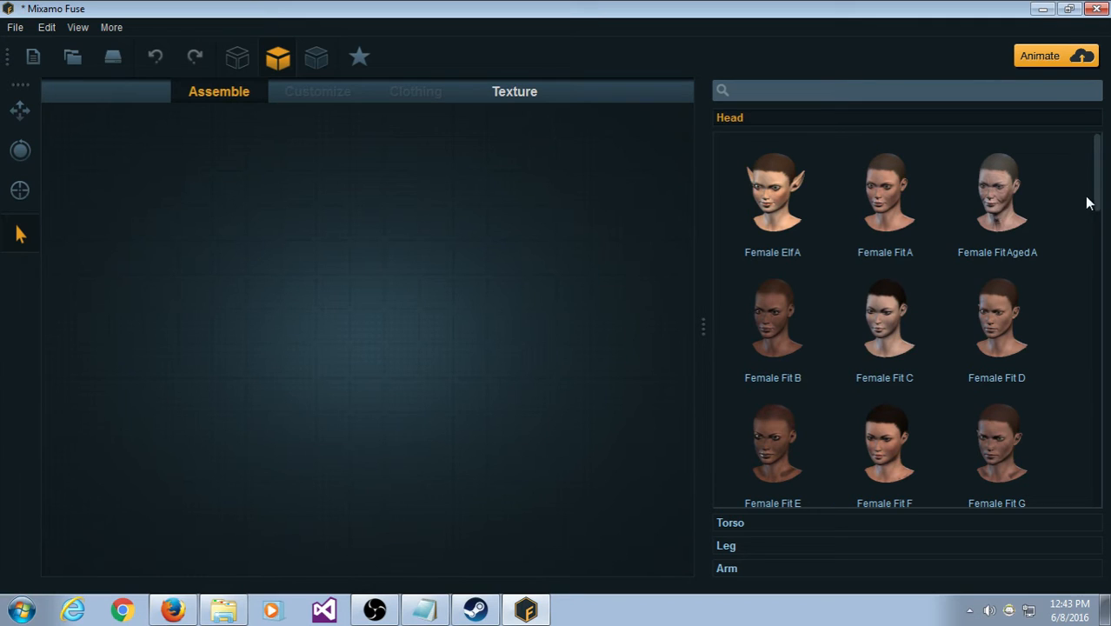
scroll(down, 3)
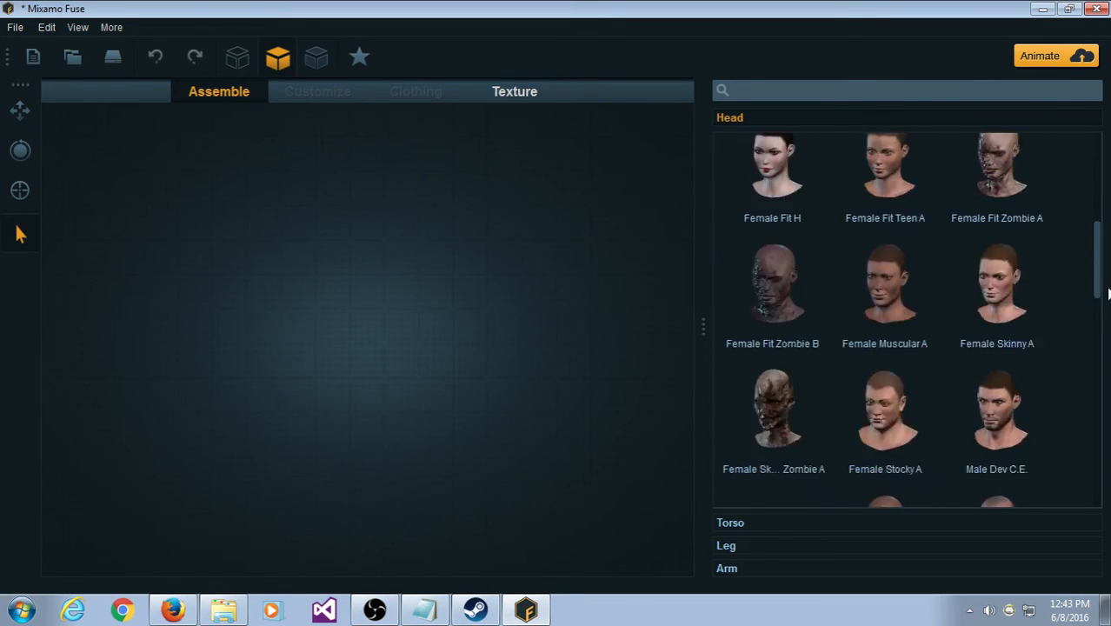
scroll(down, 3)
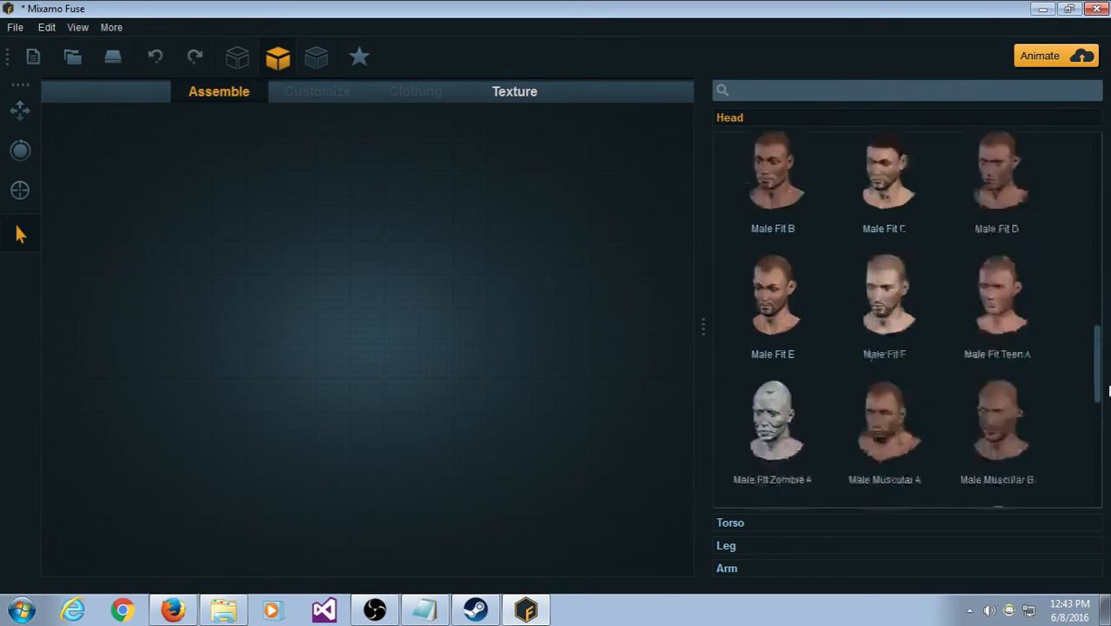
scroll(down, 3)
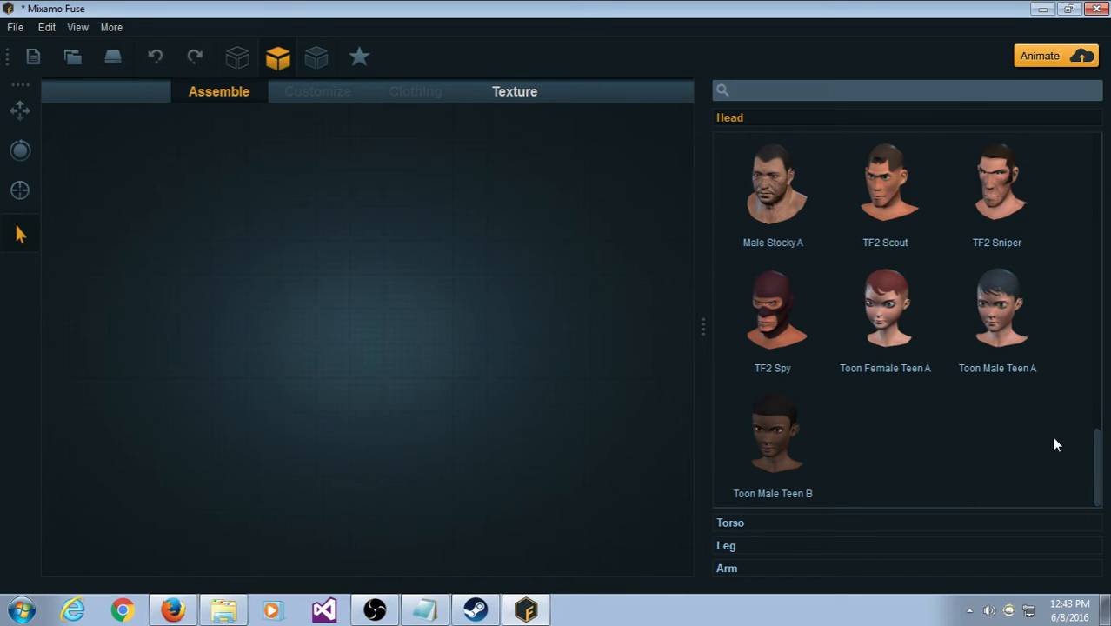
mouse_move(1006, 489)
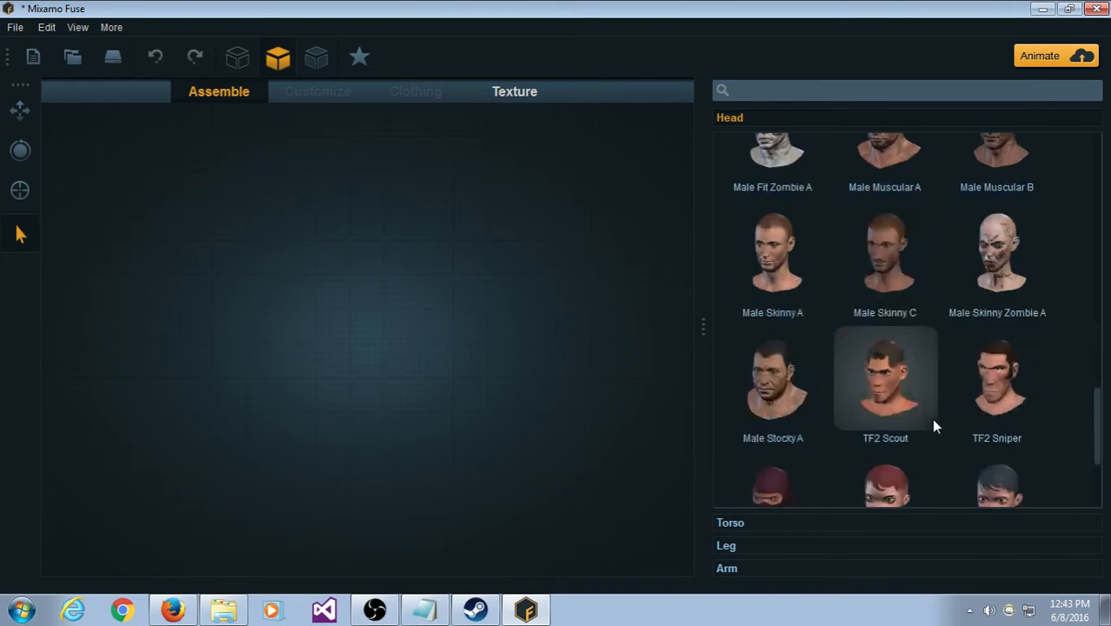
scroll(down, 3)
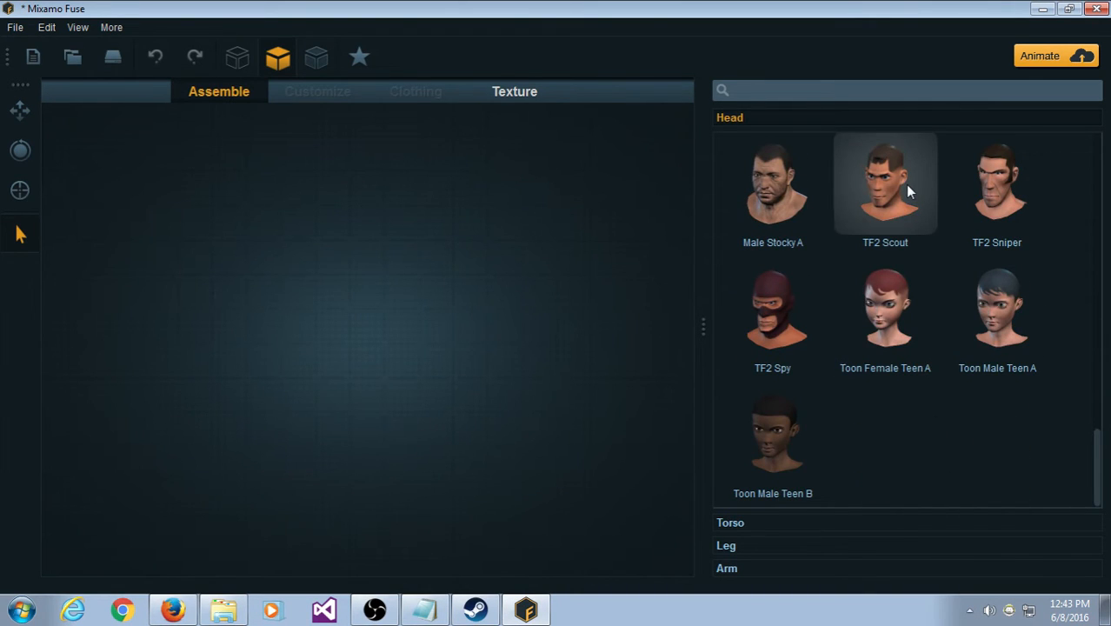
click(884, 182)
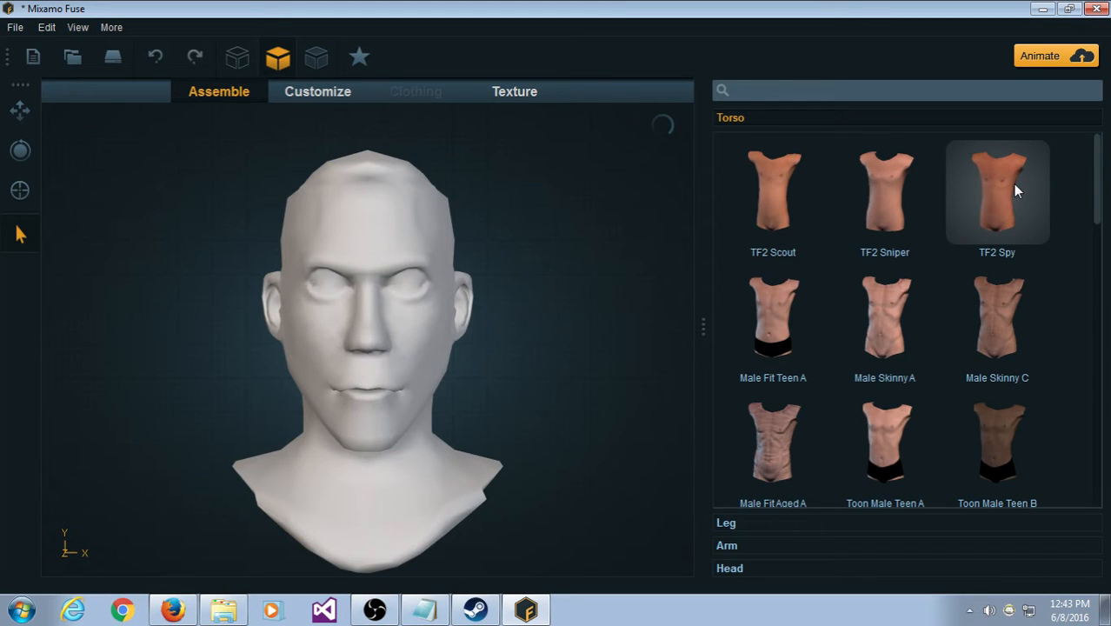
Add the TF2 Spy torso, then handle the Fuse.exe crash and debugger dialogs.
click(996, 191)
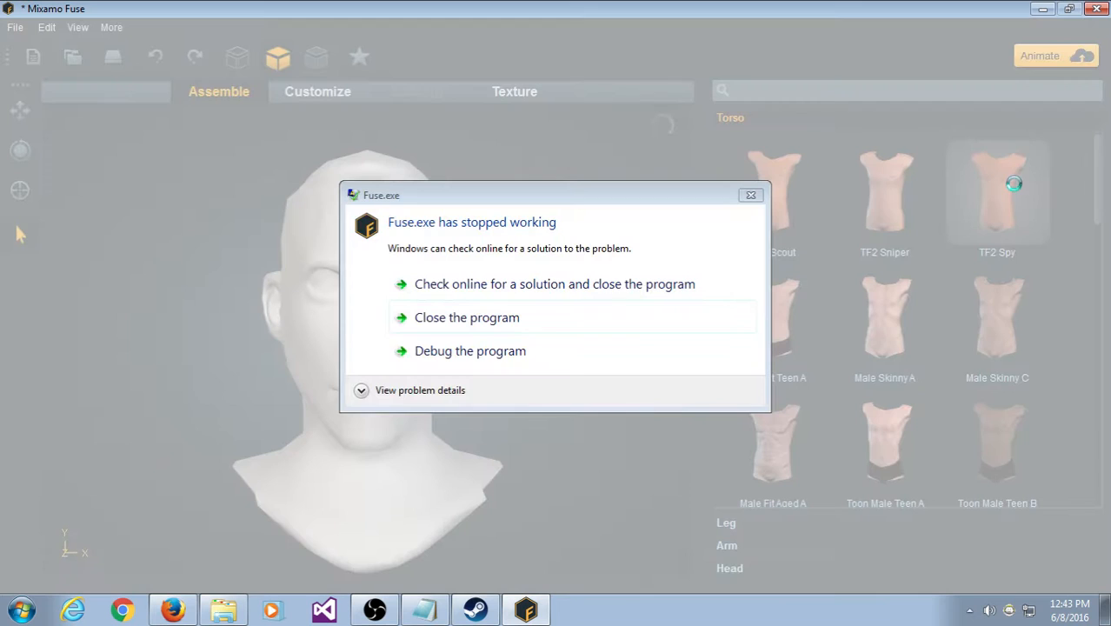
mouse_move(548, 317)
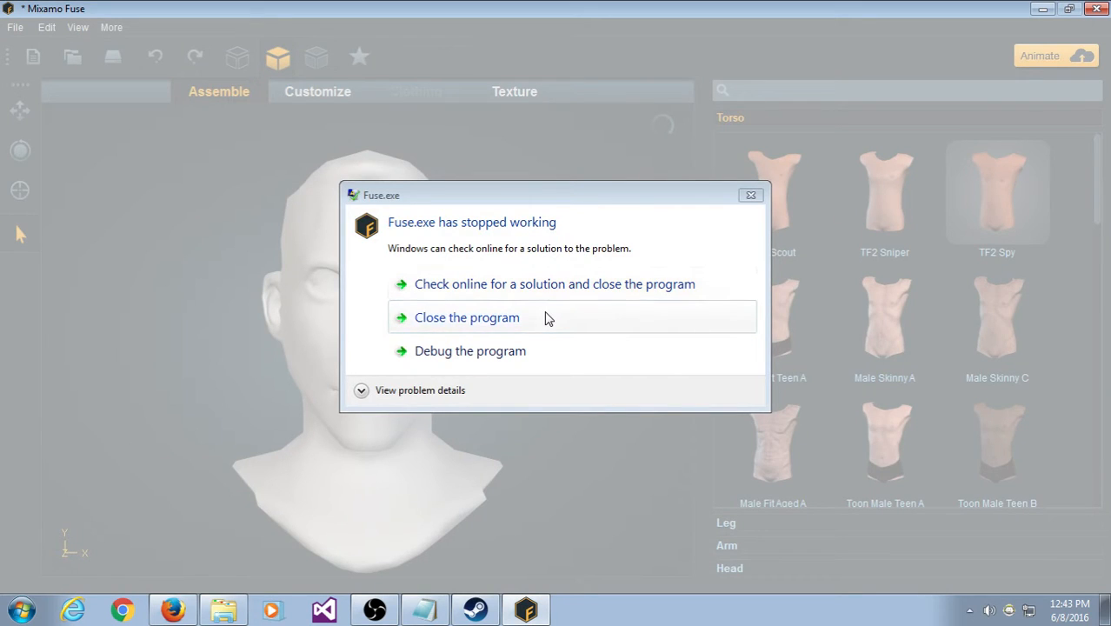
click(470, 350)
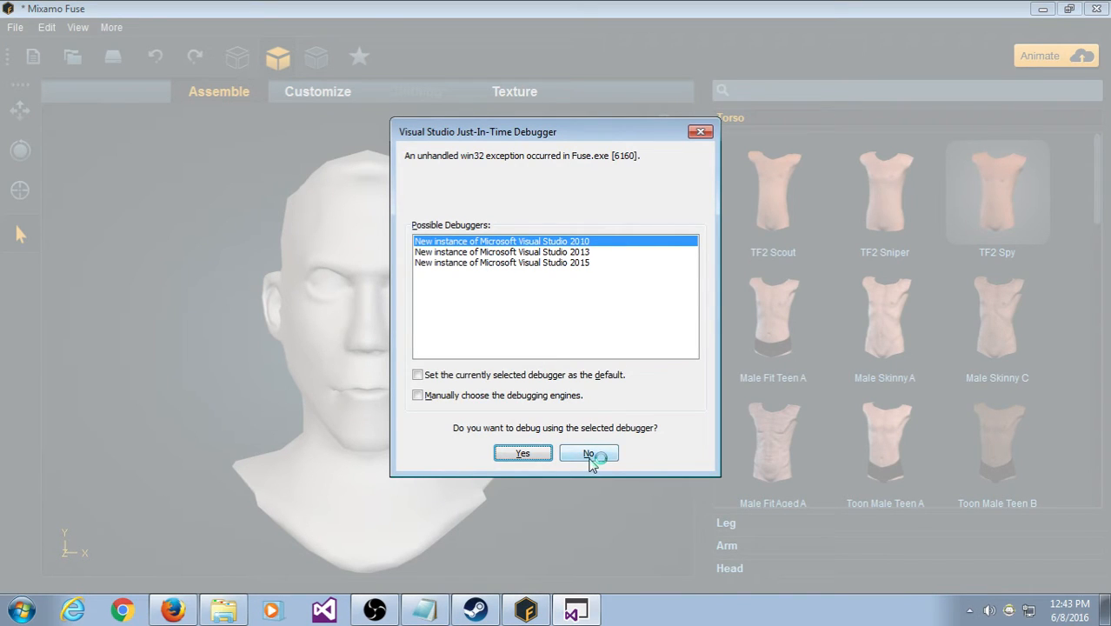
mouse_move(556, 267)
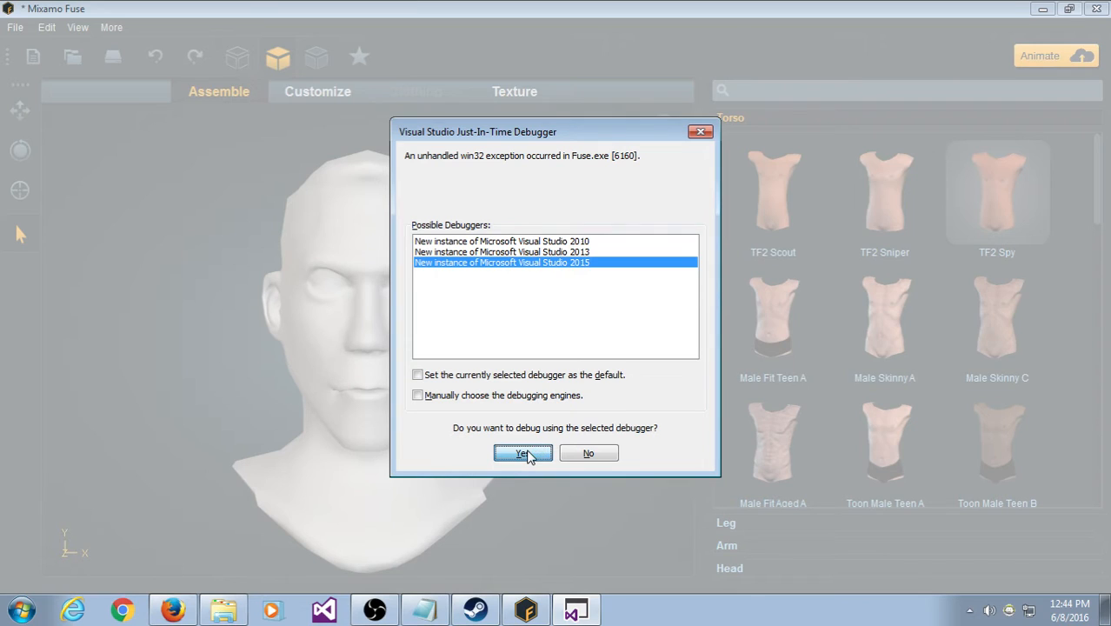
click(522, 453)
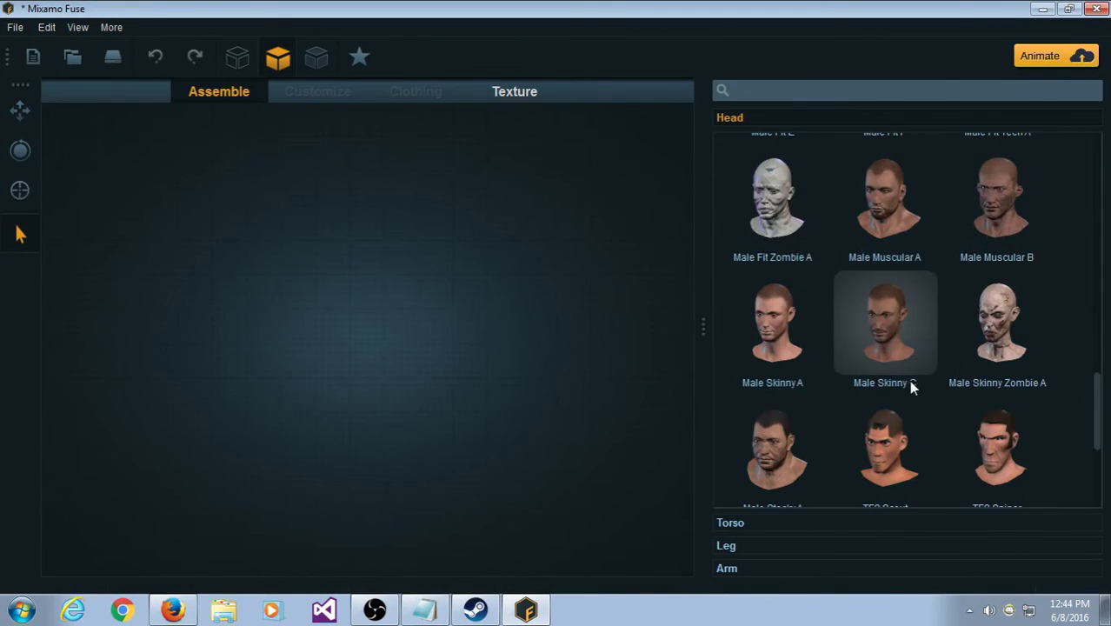
Assemble a figure from the TF2 Sniper head, a torso and TF2 Sniper legs.
scroll(down, 3)
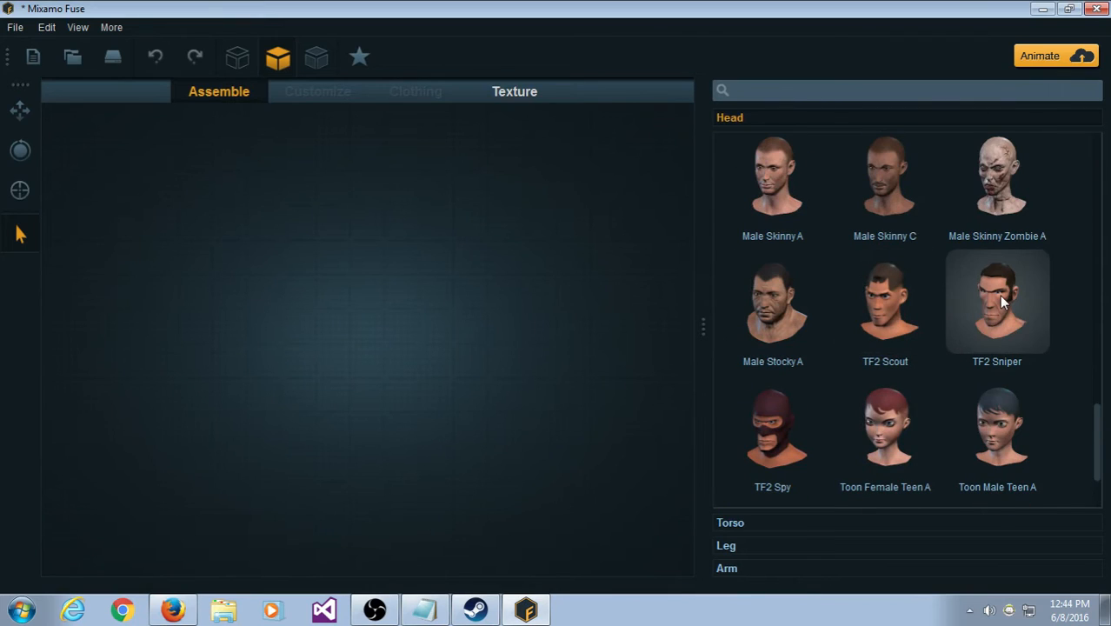
click(996, 301)
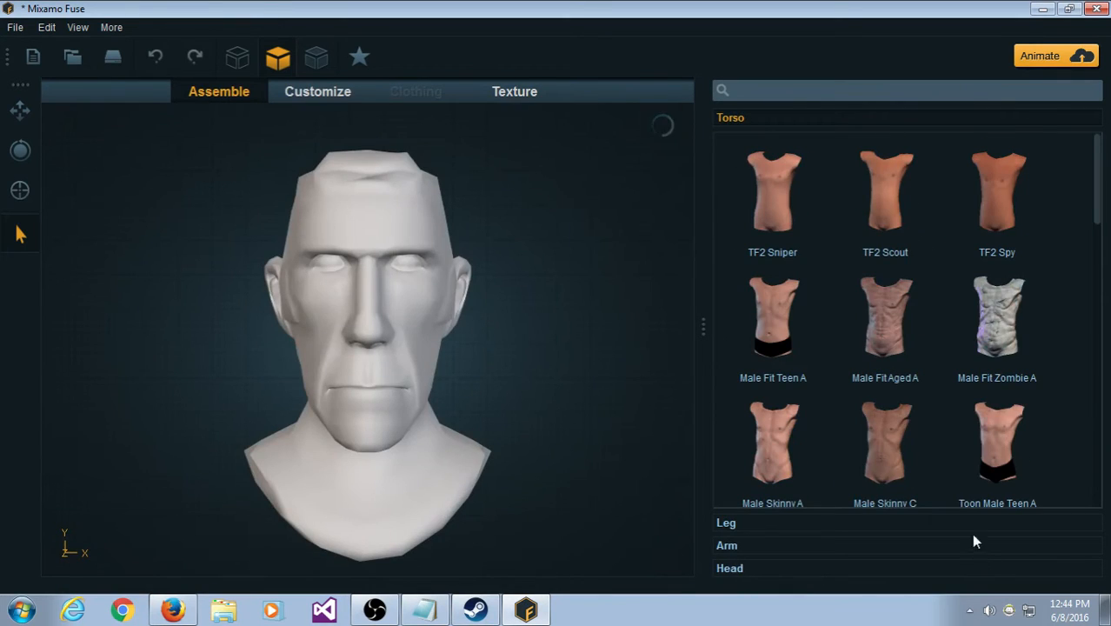
click(772, 191)
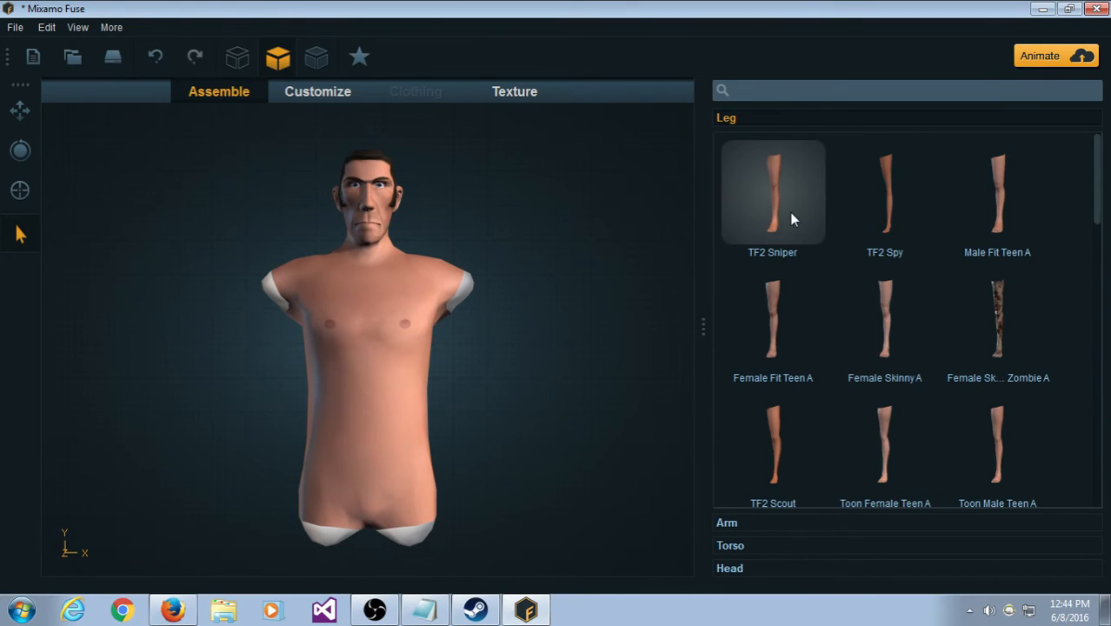
click(727, 522)
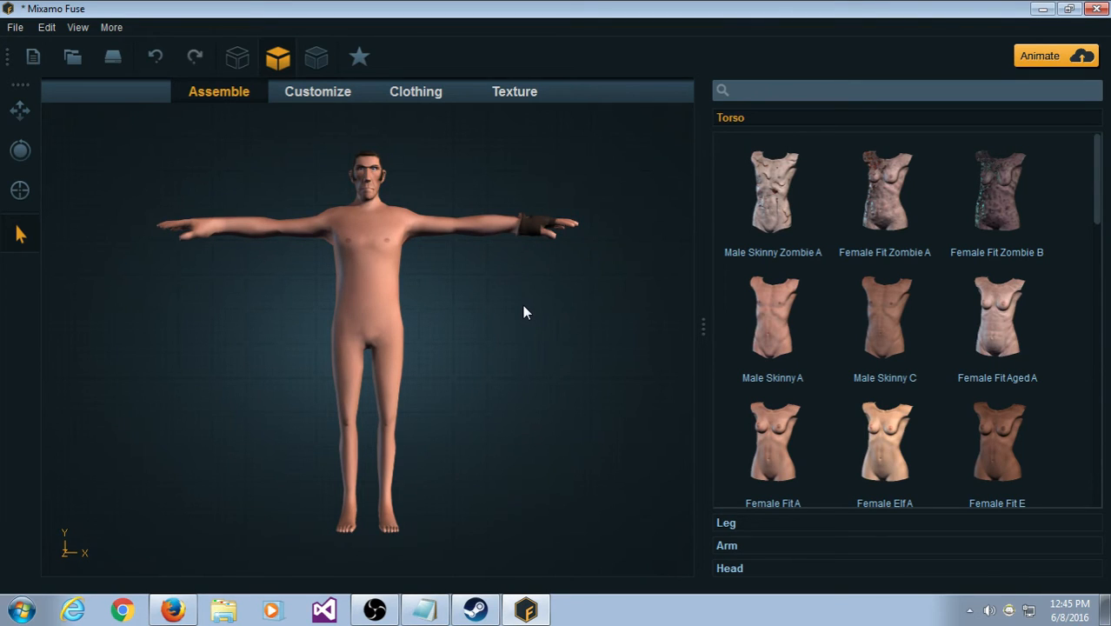
mouse_move(387, 226)
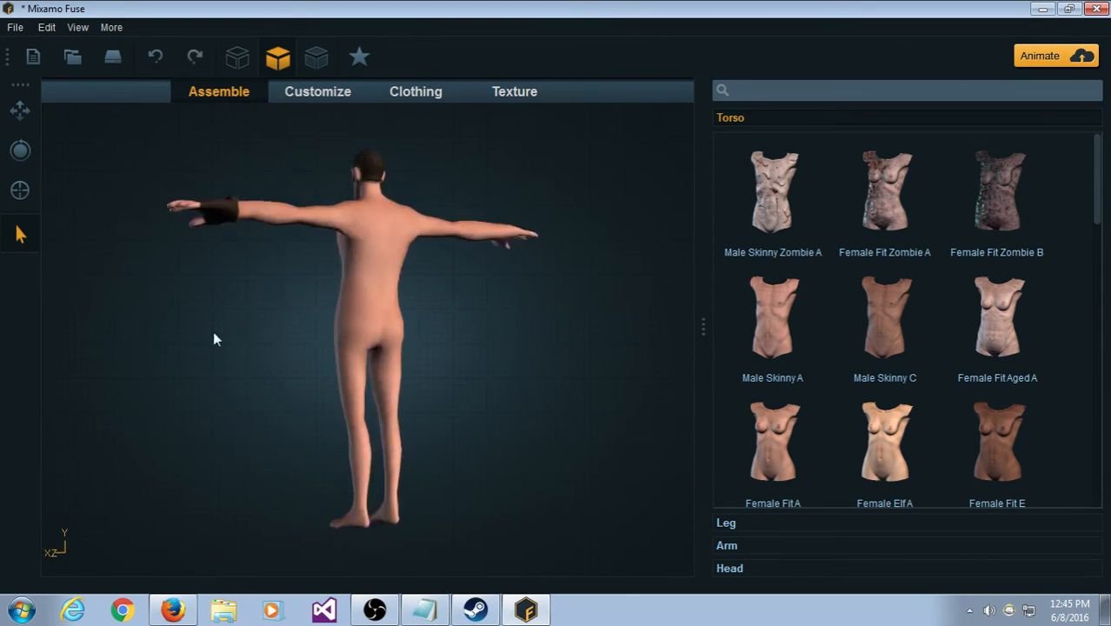
Orbit around to the character's back and select its arms.
drag(215, 339, 622, 368)
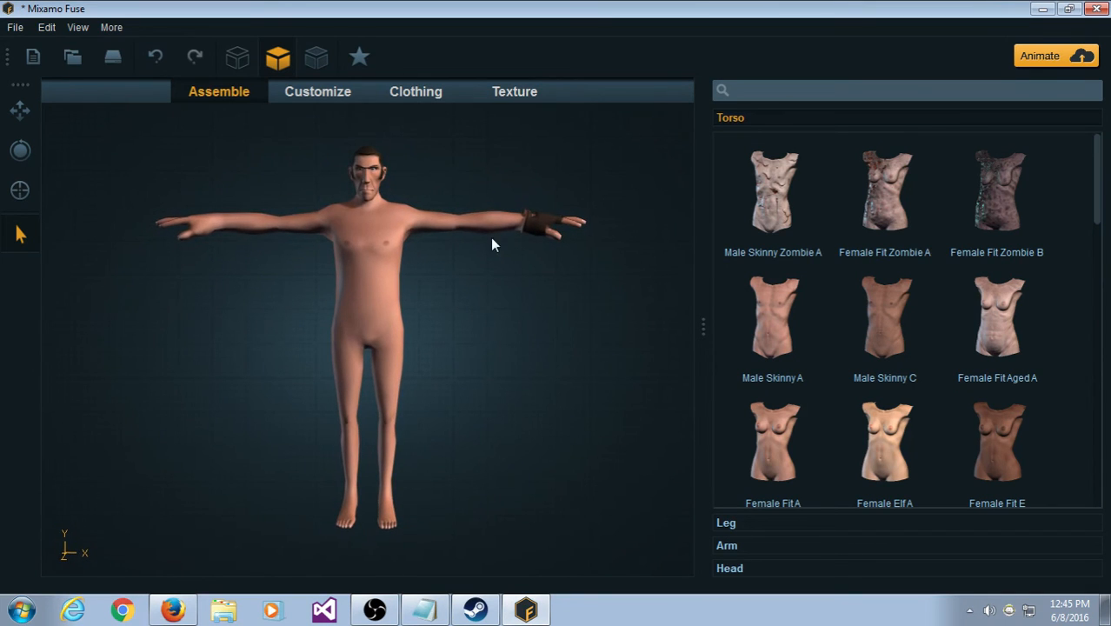
mouse_move(369, 221)
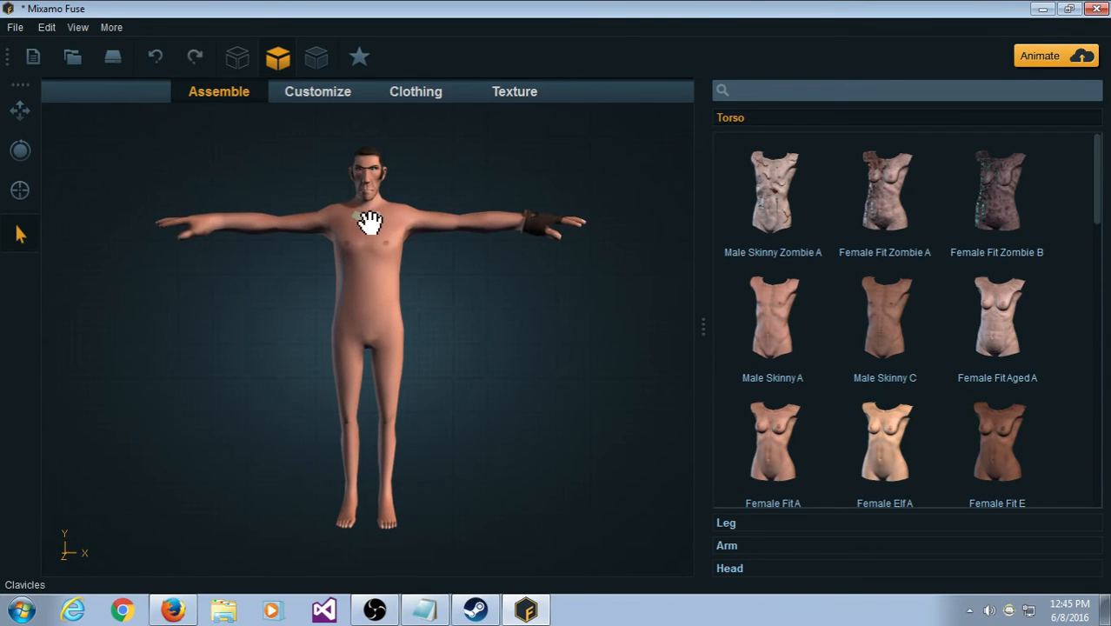
click(370, 224)
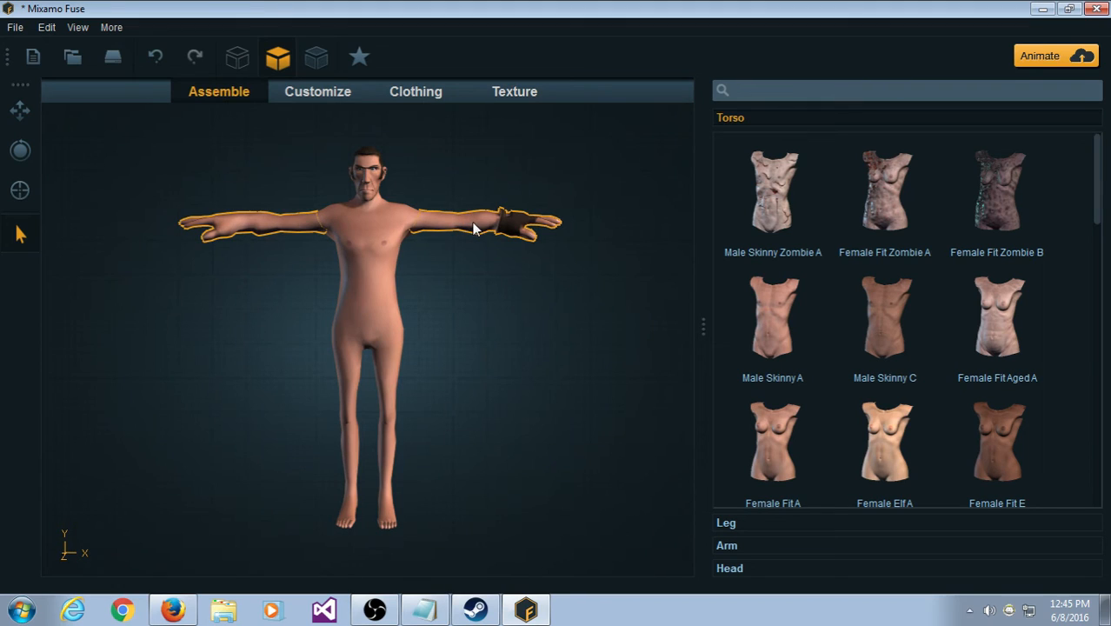
mouse_move(439, 226)
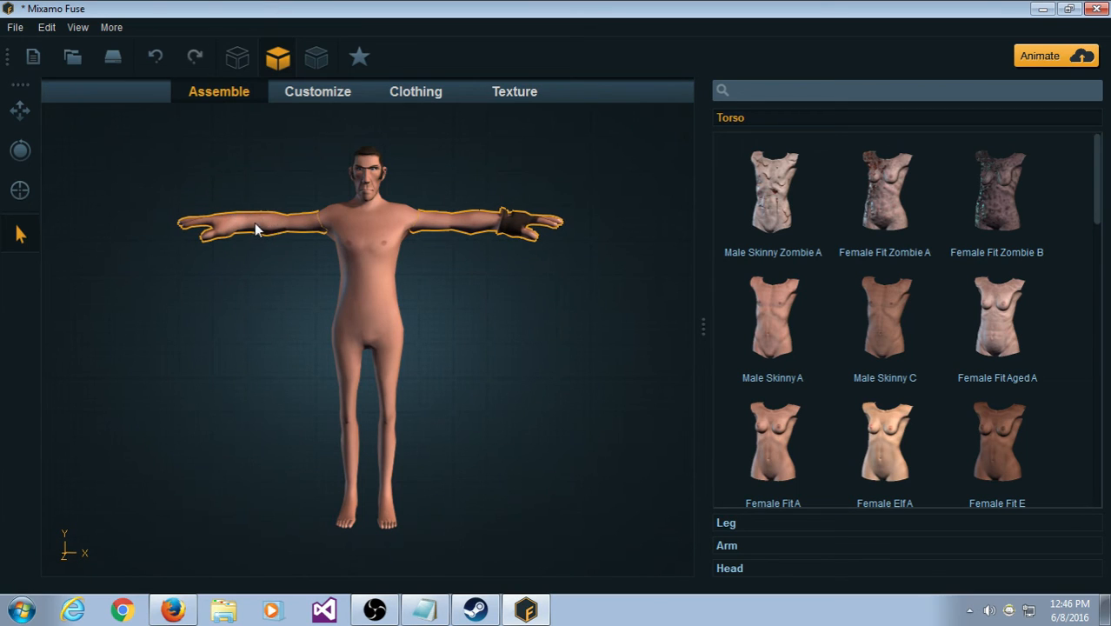
mouse_move(245, 221)
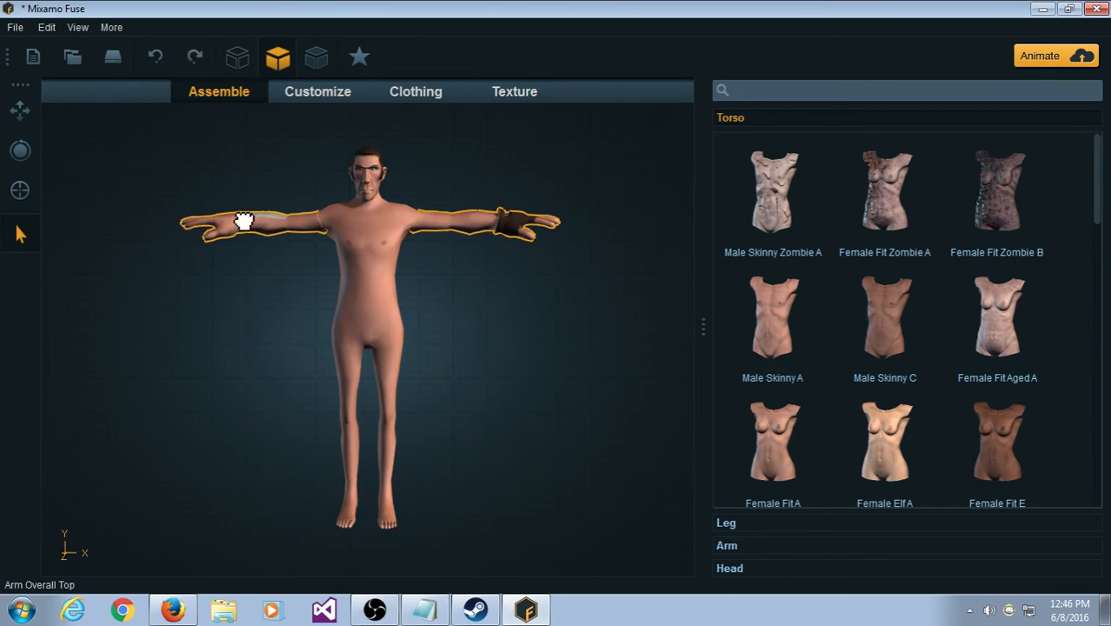
View the arms' shape adjustment sliders, then move on to the clothing tops.
click(318, 92)
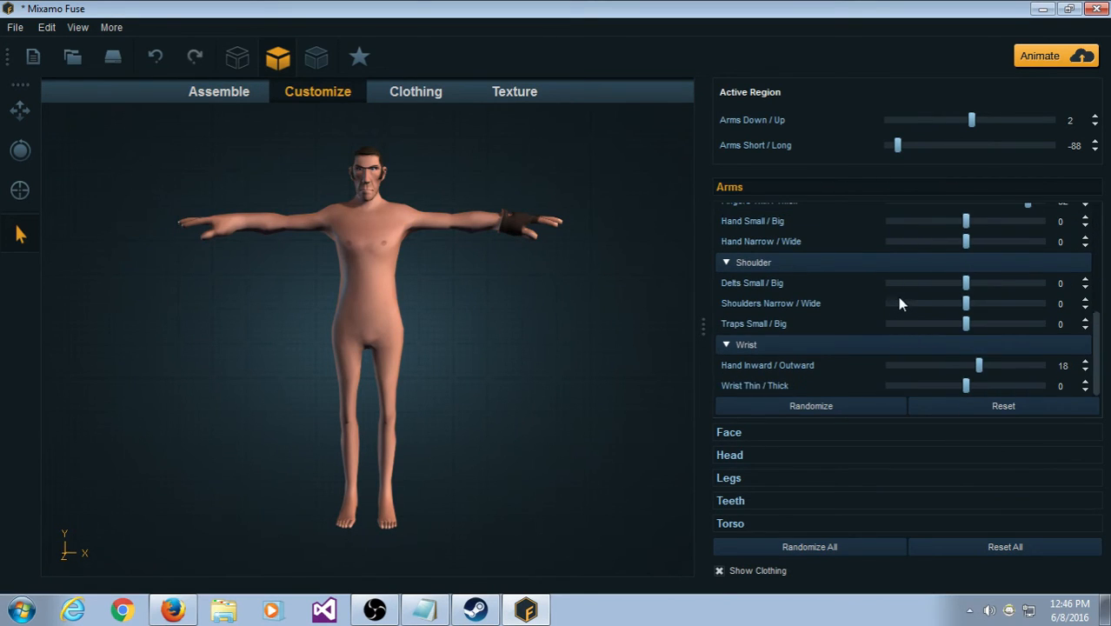
scroll(up, 3)
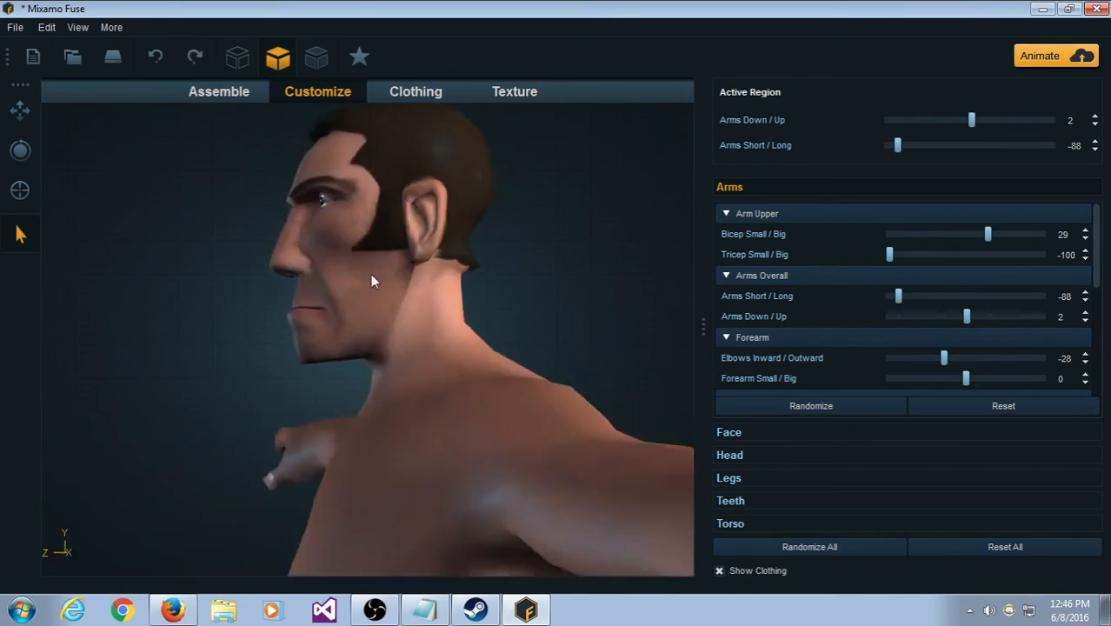
click(416, 91)
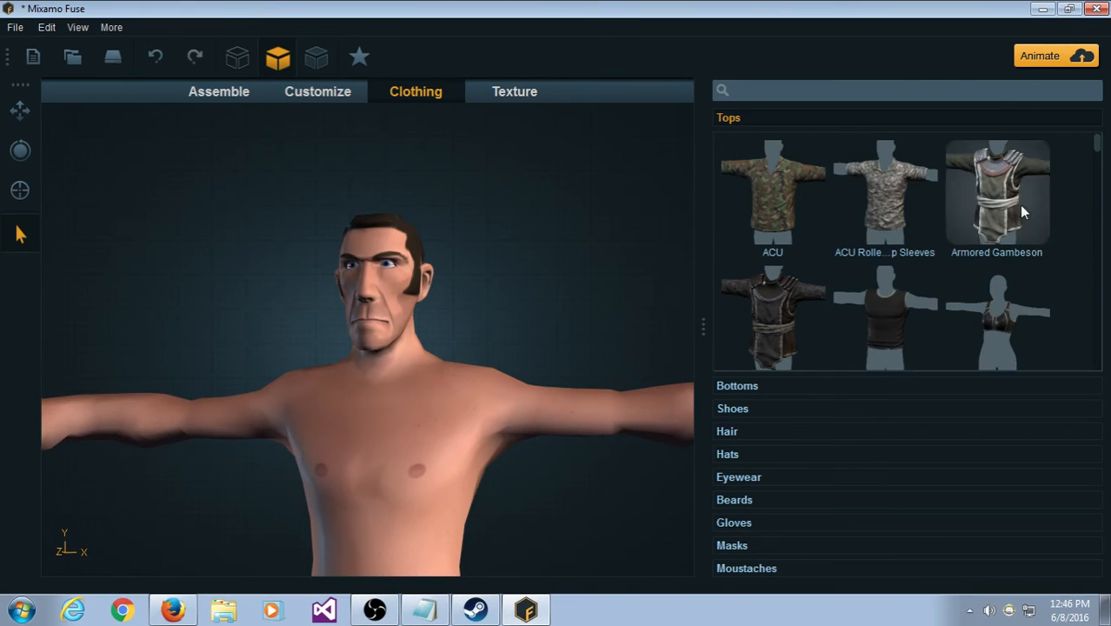
Dress the character in the TF2 Spy Jacket, briefly revisiting Assemble.
scroll(down, 3)
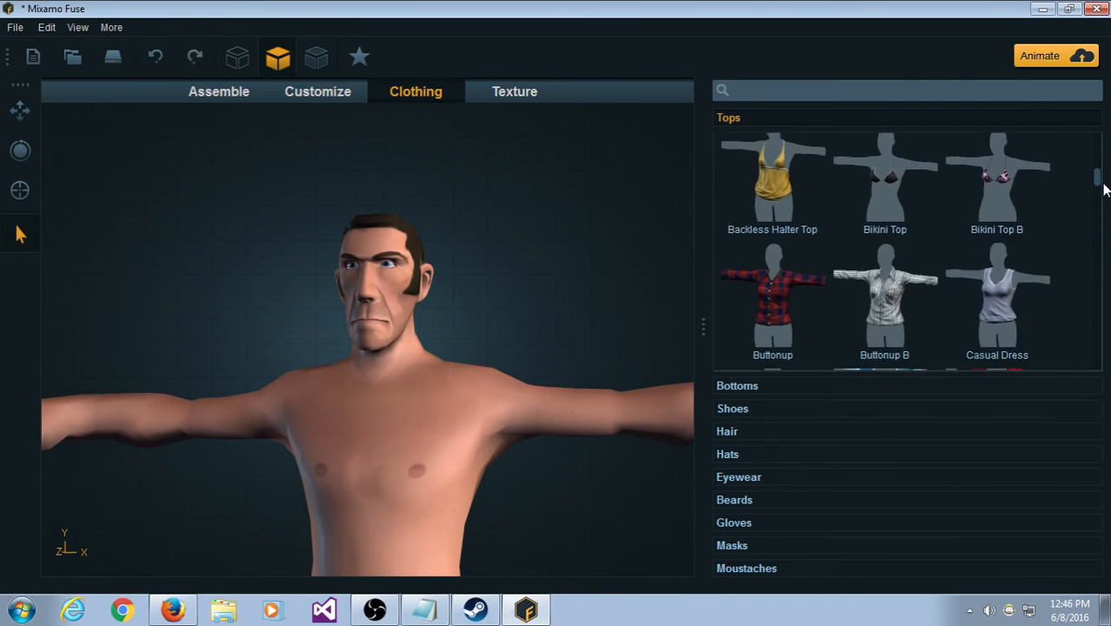
scroll(down, 3)
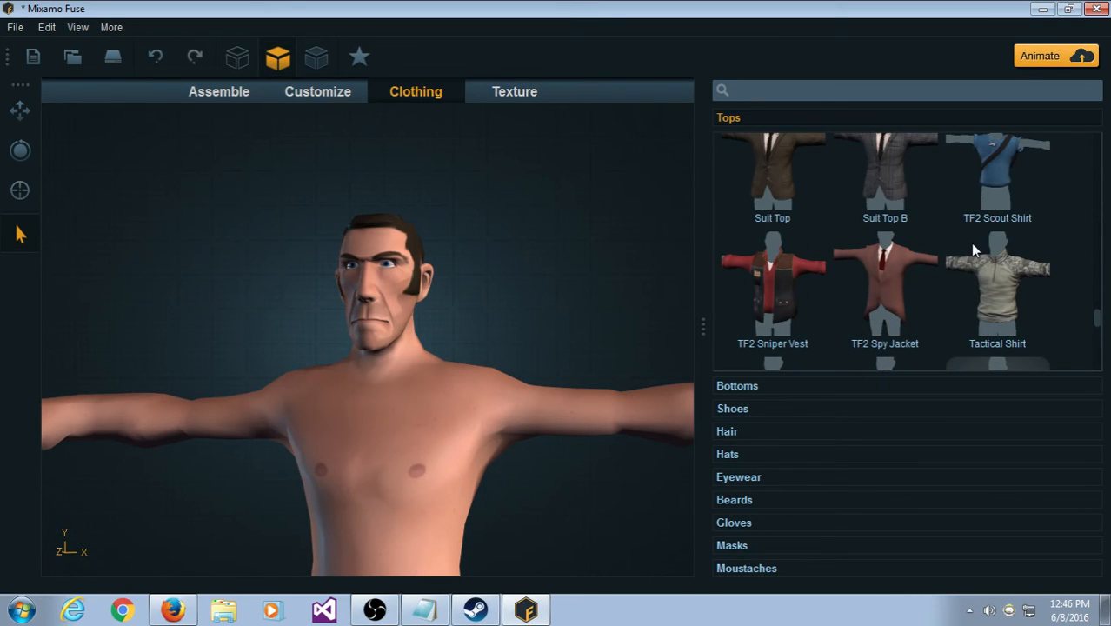
click(997, 287)
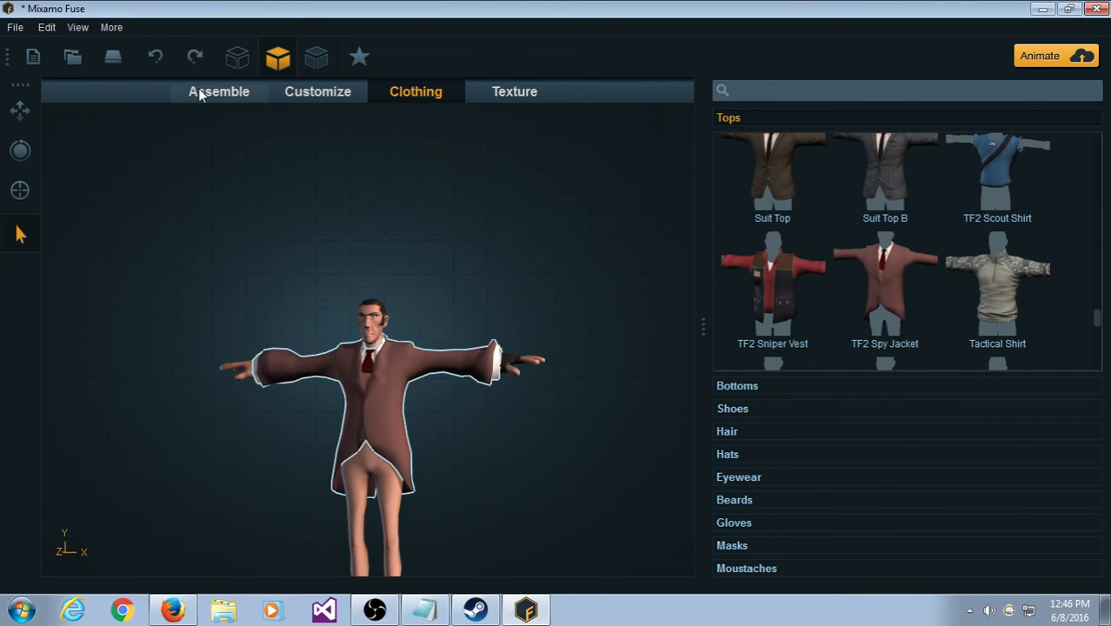
click(218, 91)
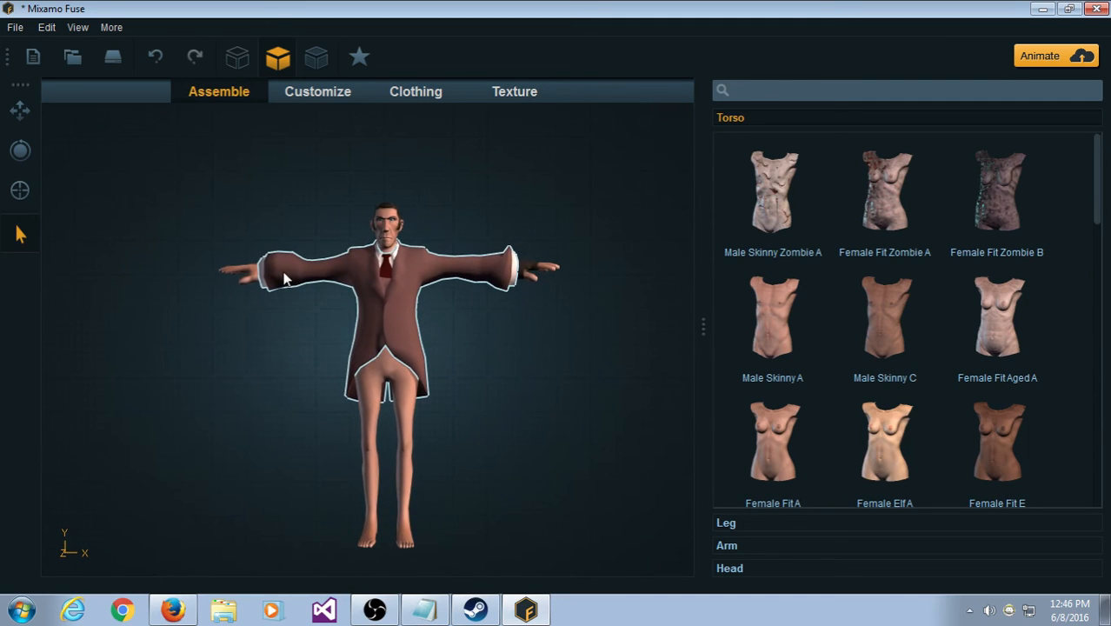
click(415, 91)
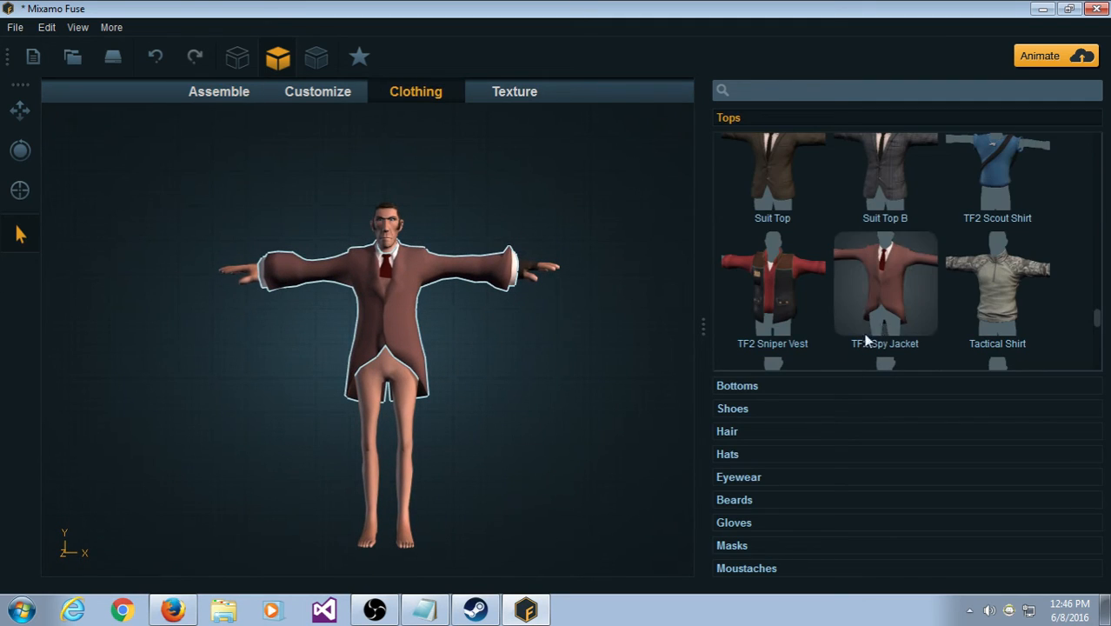
Put matching brown suit trousers on the character and scroll on toward shoes.
click(737, 140)
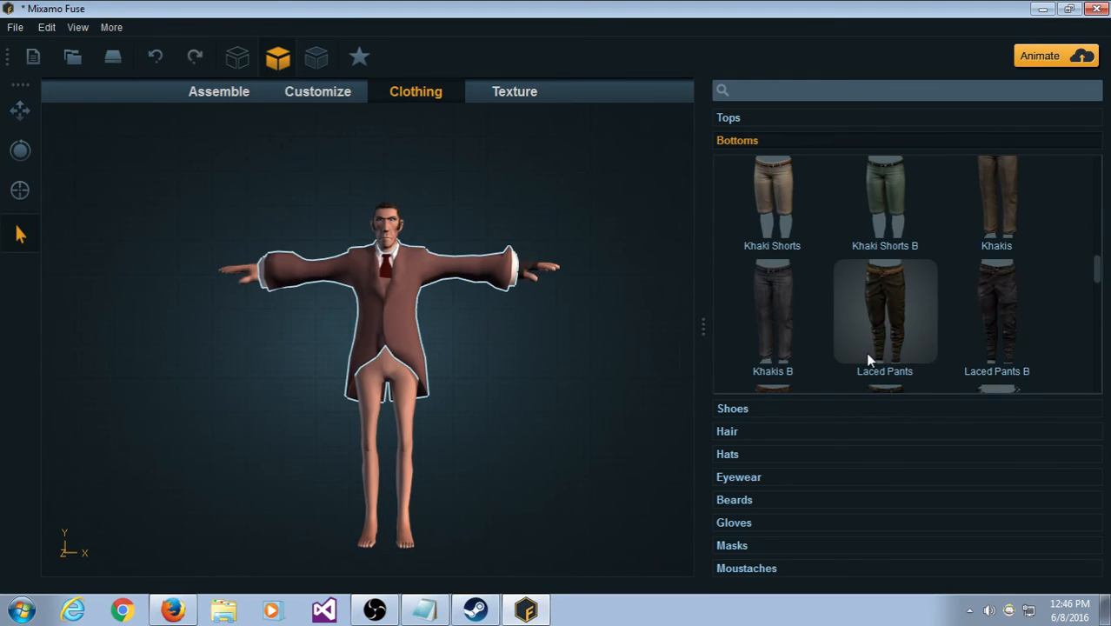
scroll(down, 3)
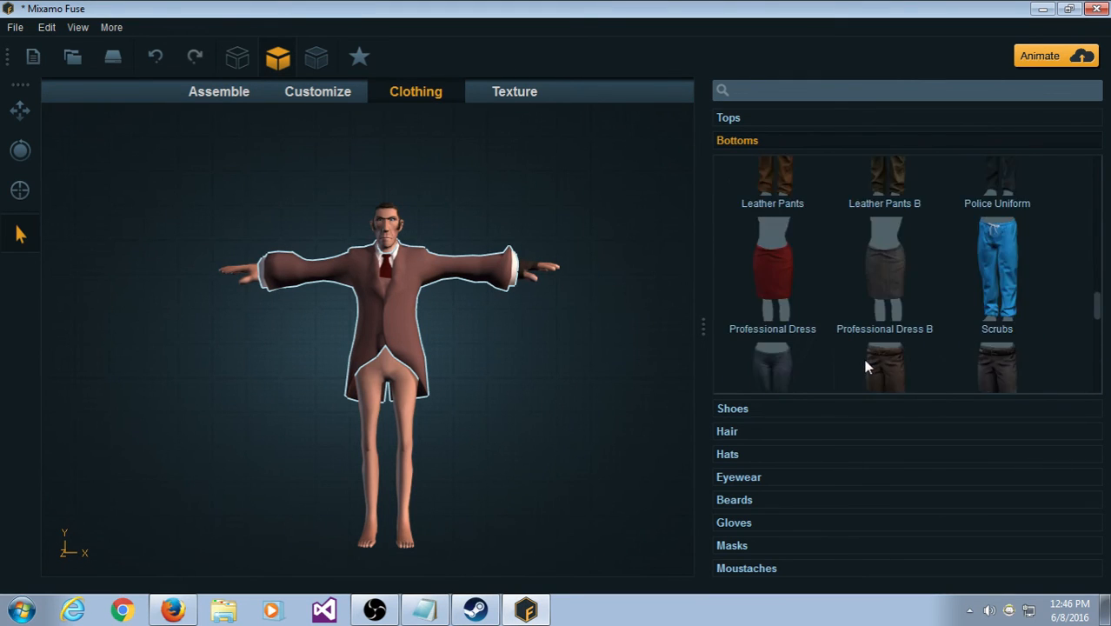
scroll(down, 3)
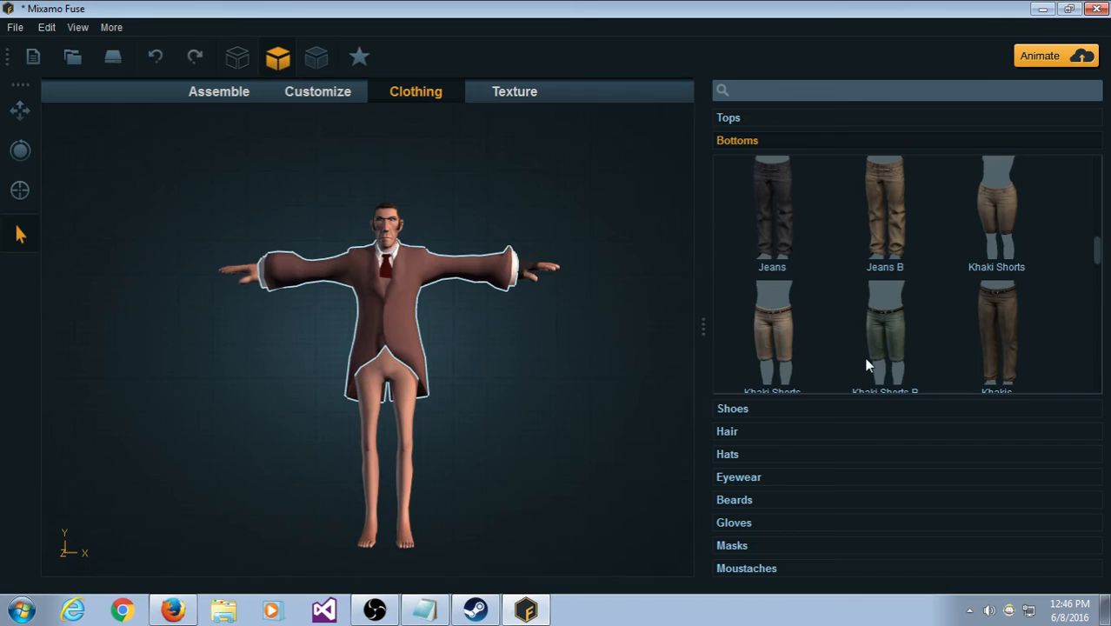
scroll(down, 3)
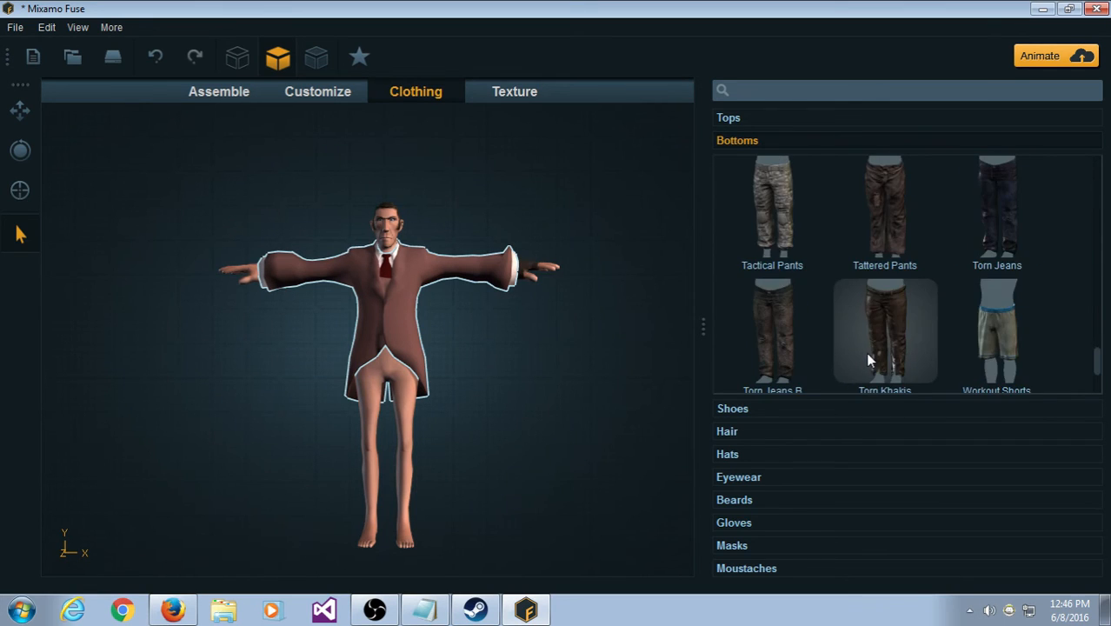
click(884, 330)
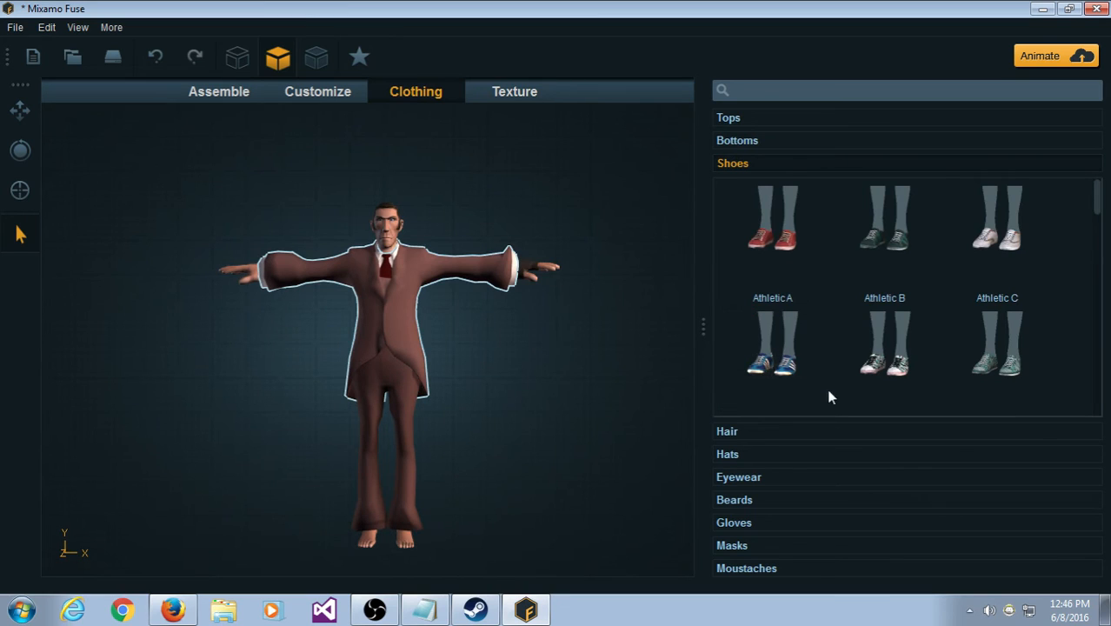
scroll(down, 3)
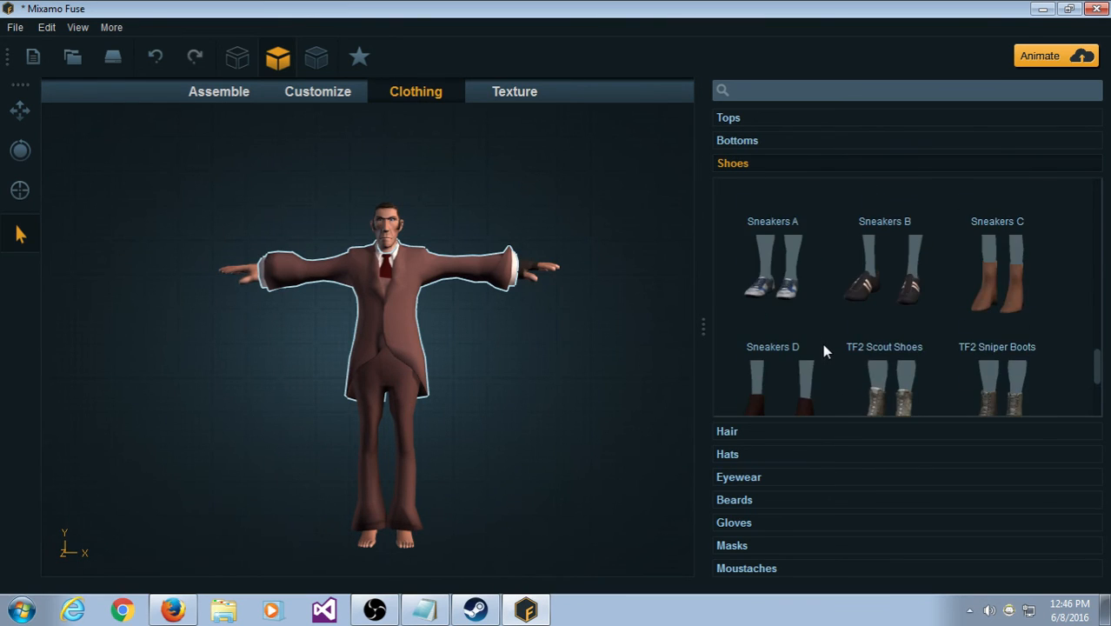
scroll(down, 3)
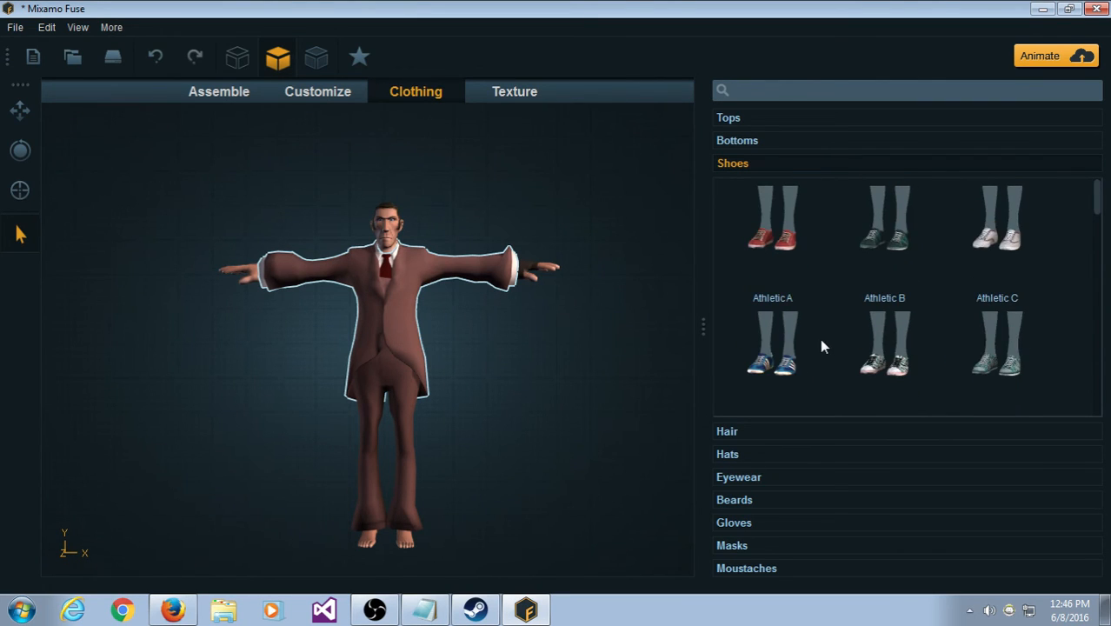
scroll(down, 3)
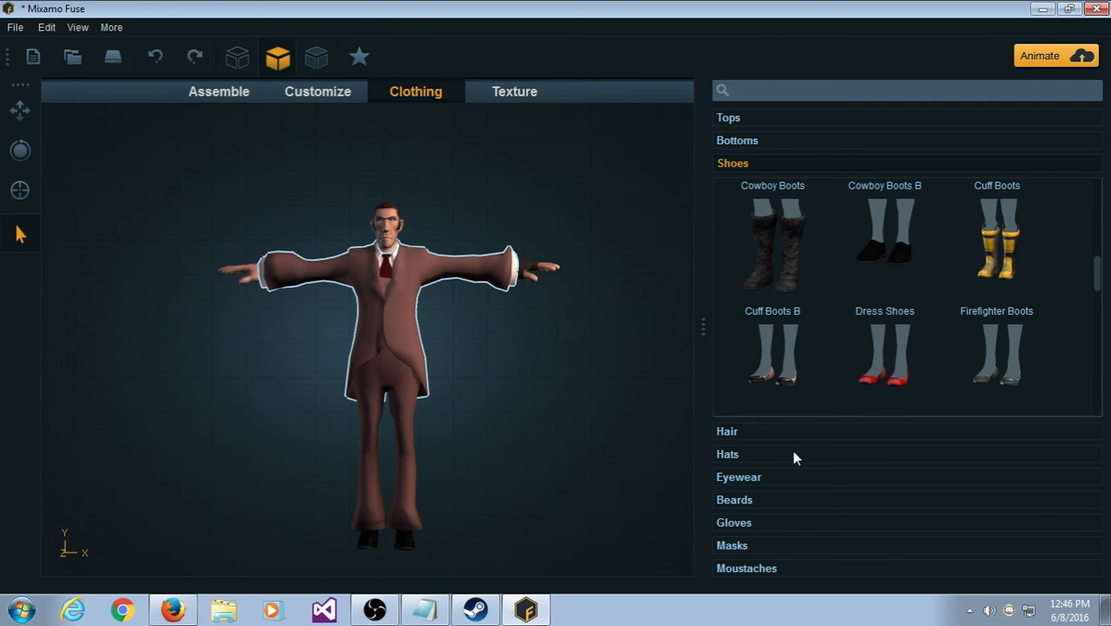
Put the black Top Hat on the character from the Hats catalogue.
click(727, 453)
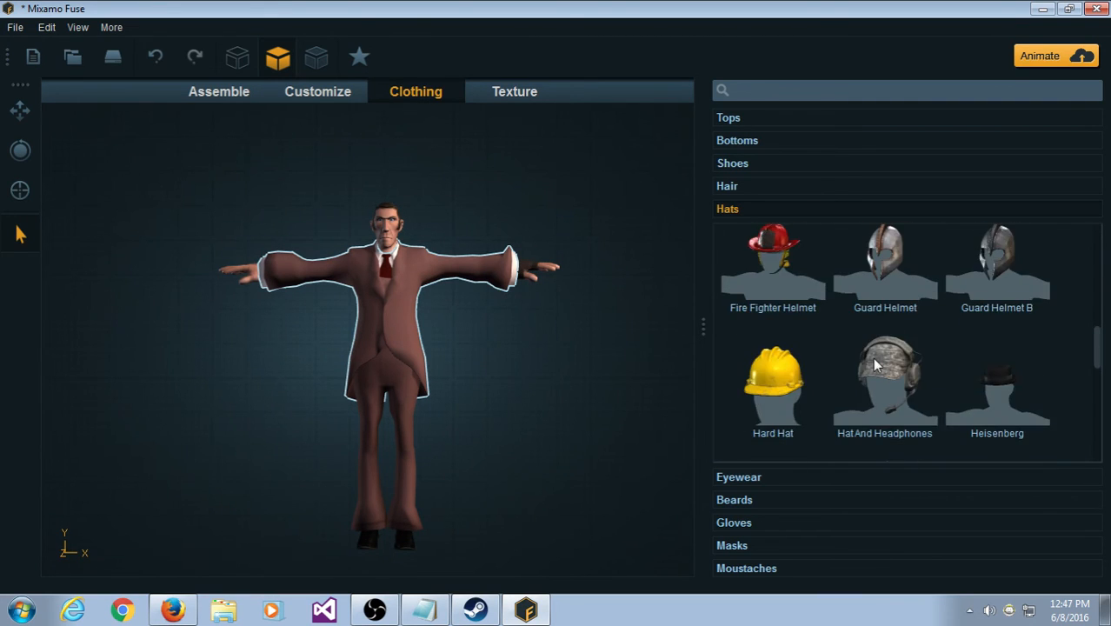
scroll(down, 3)
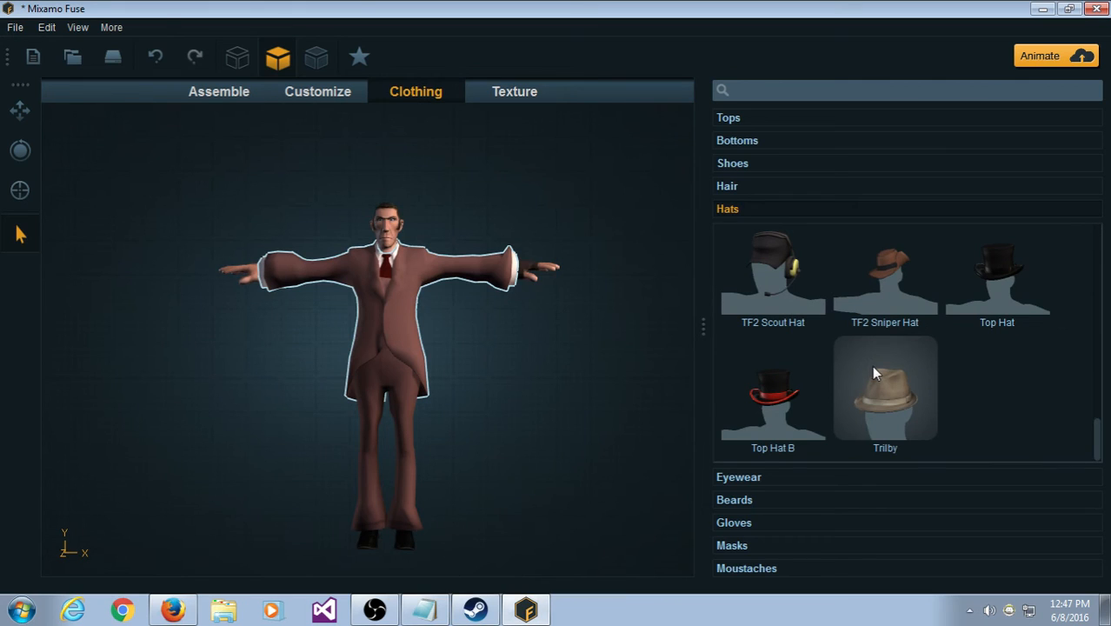
click(885, 387)
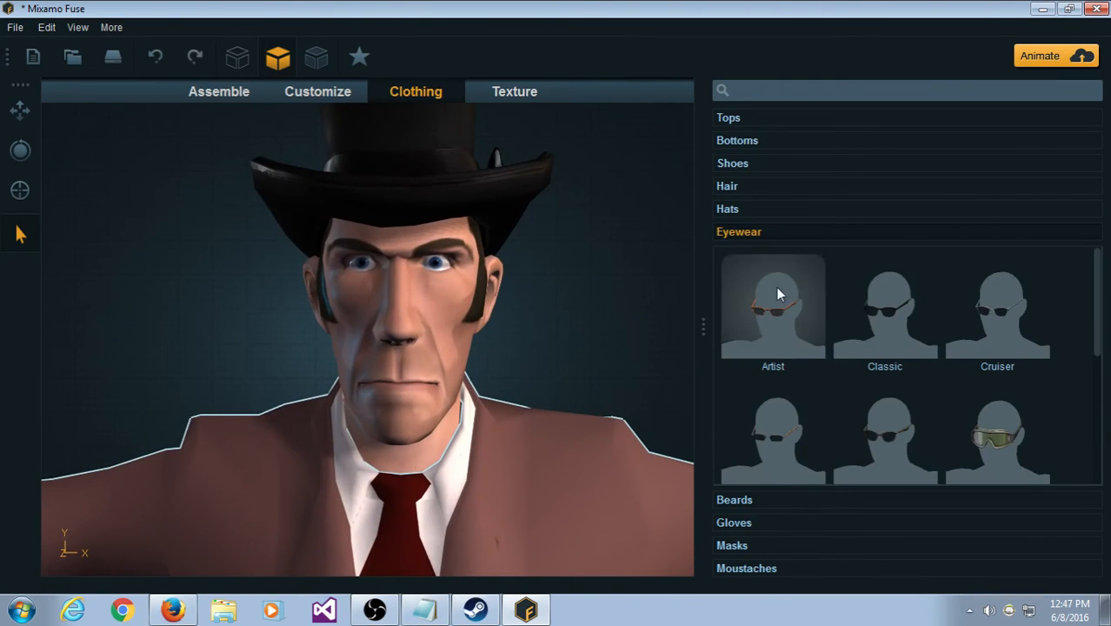
mouse_move(921, 426)
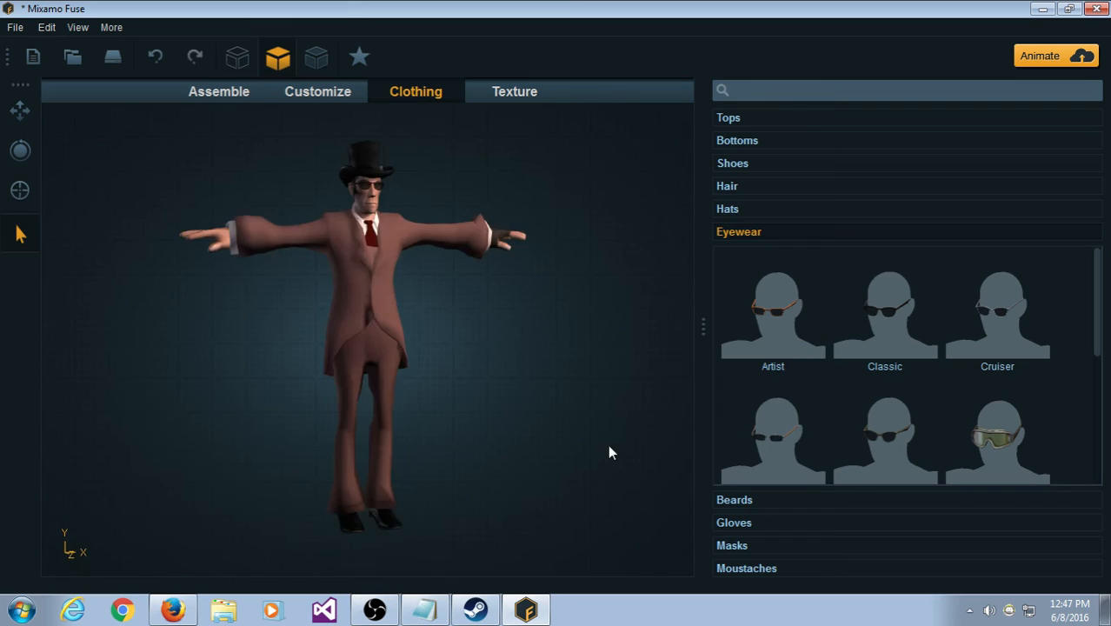
click(172, 609)
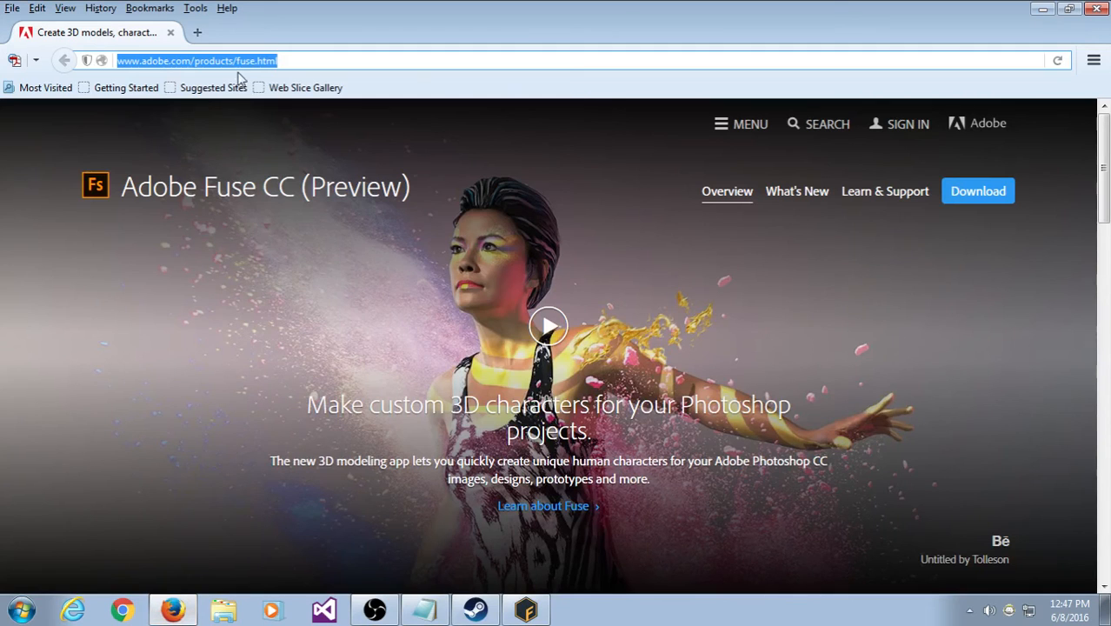
mouse_move(5, 39)
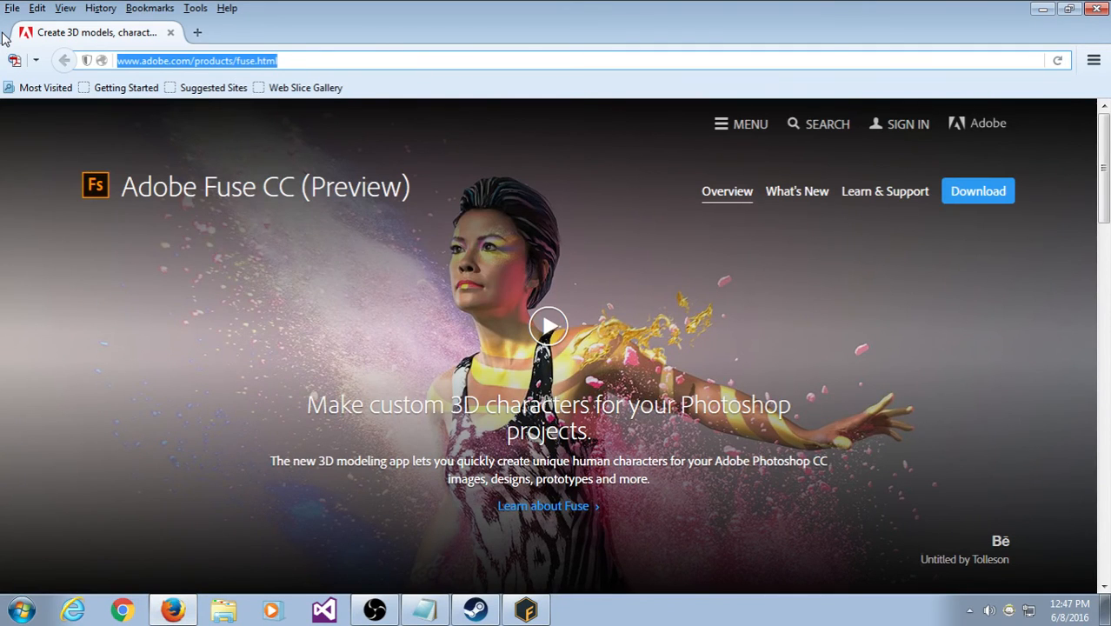
text(www.mixamo.com)
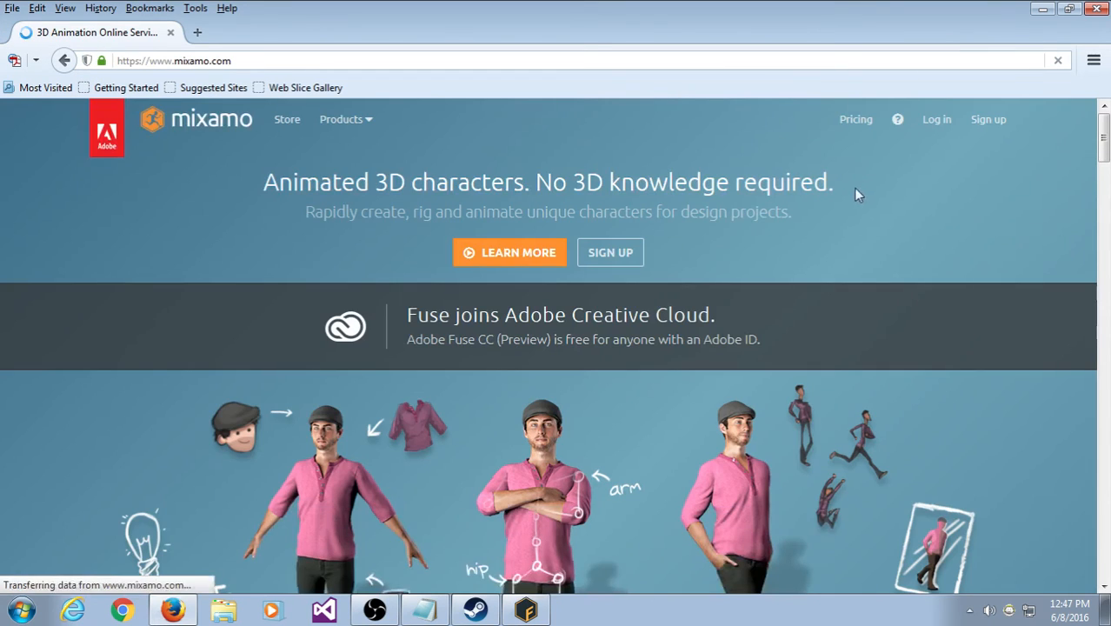
mouse_move(855, 119)
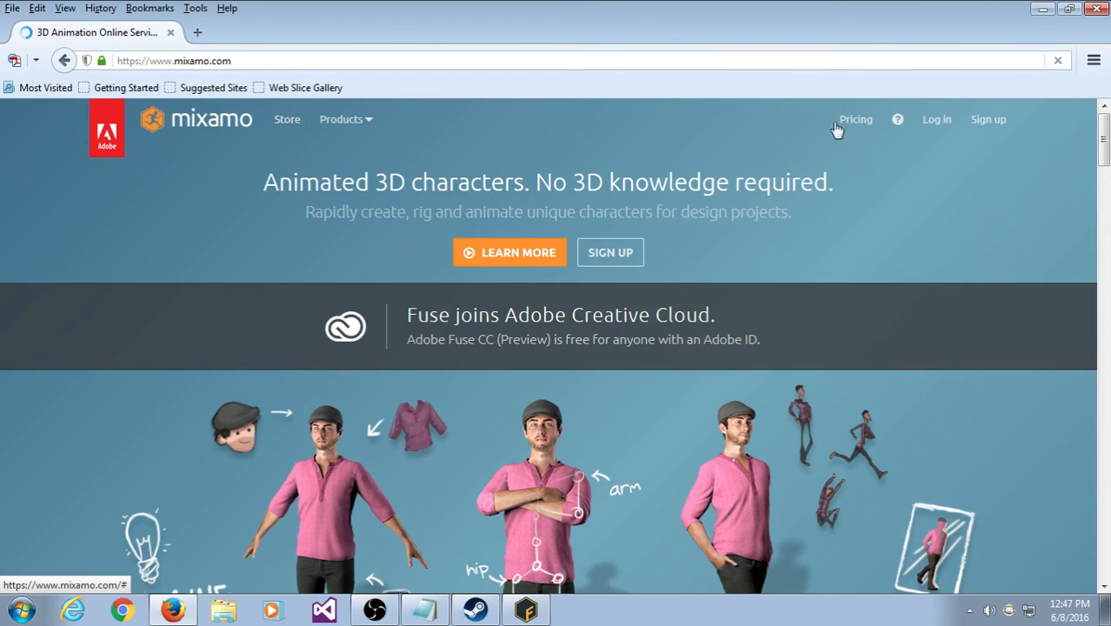
click(936, 119)
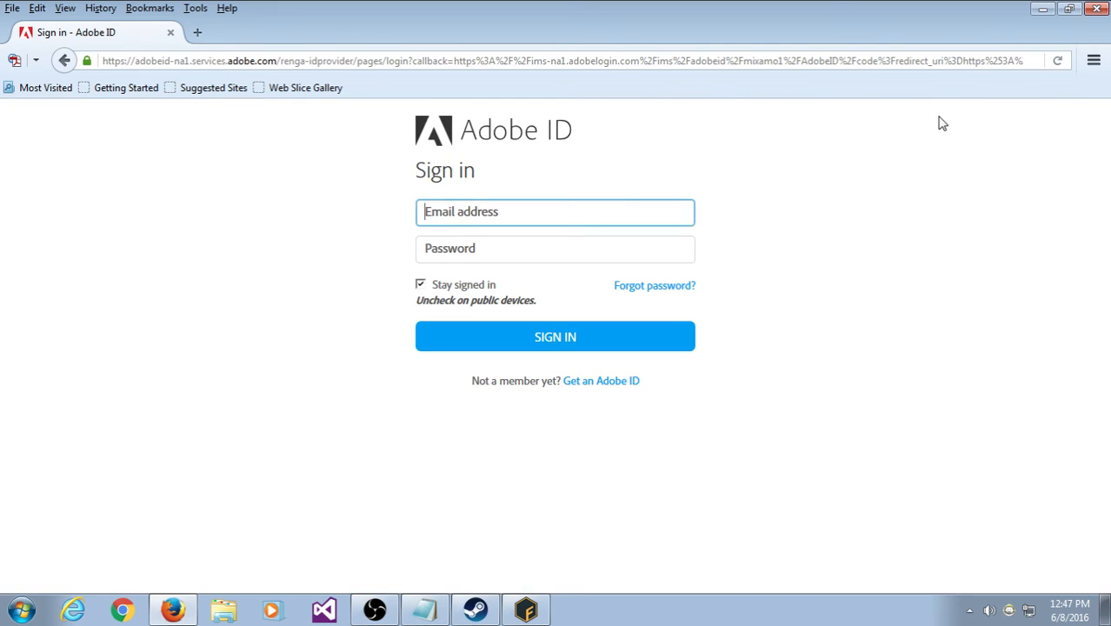
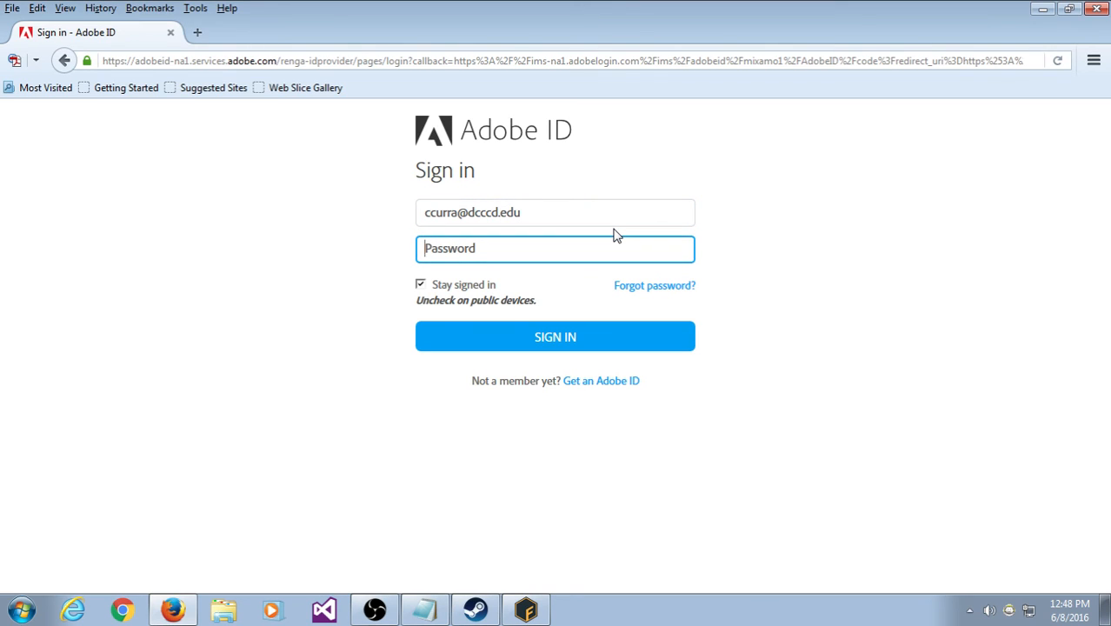
text(••)
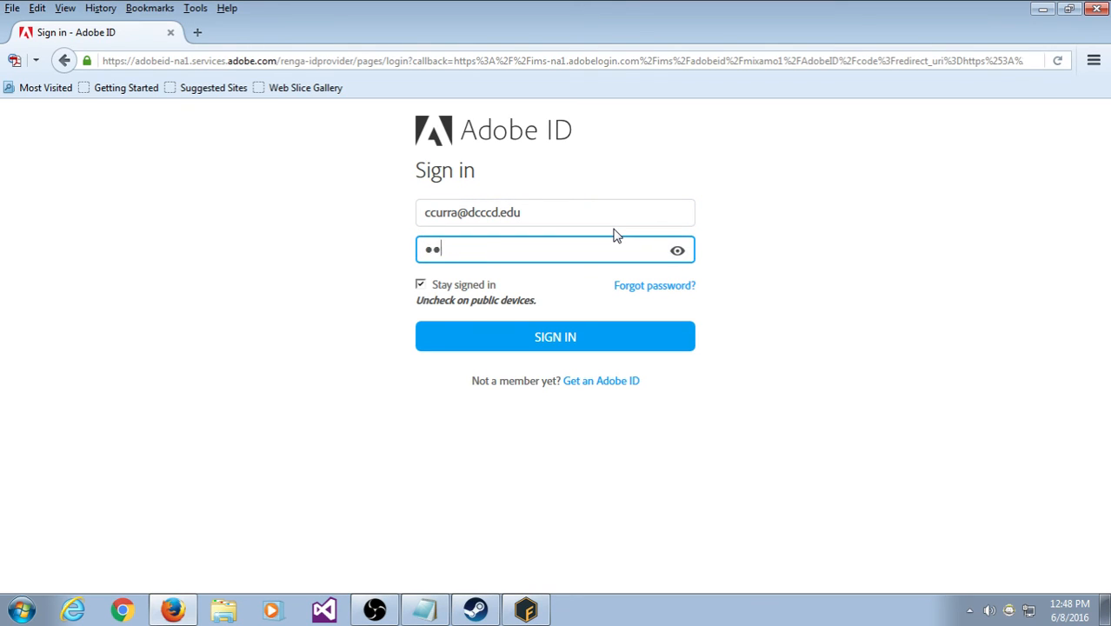
click(554, 337)
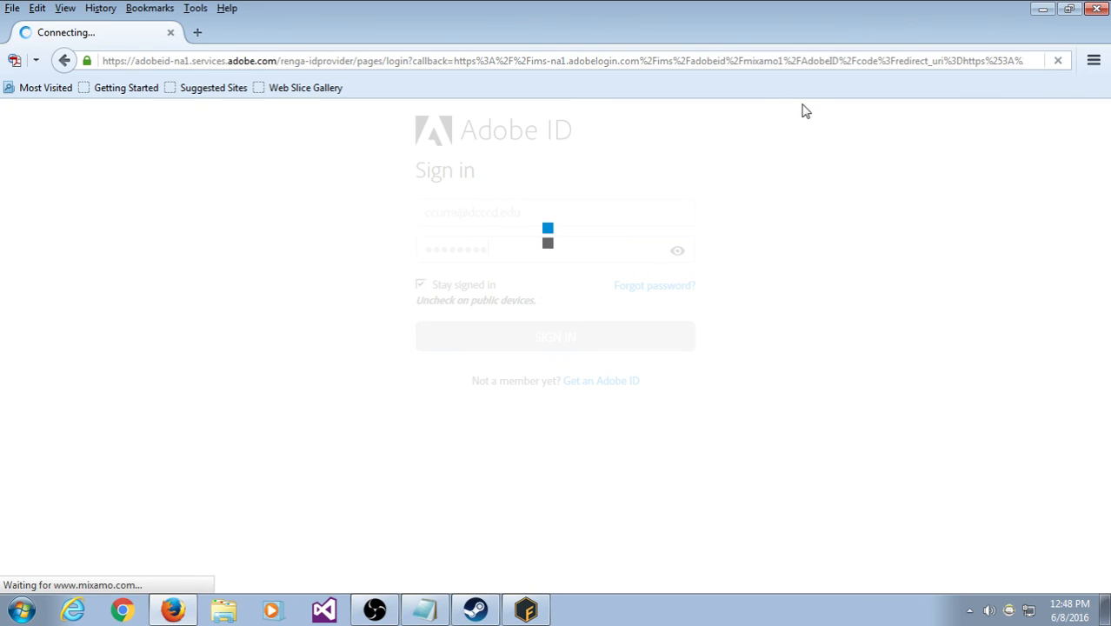